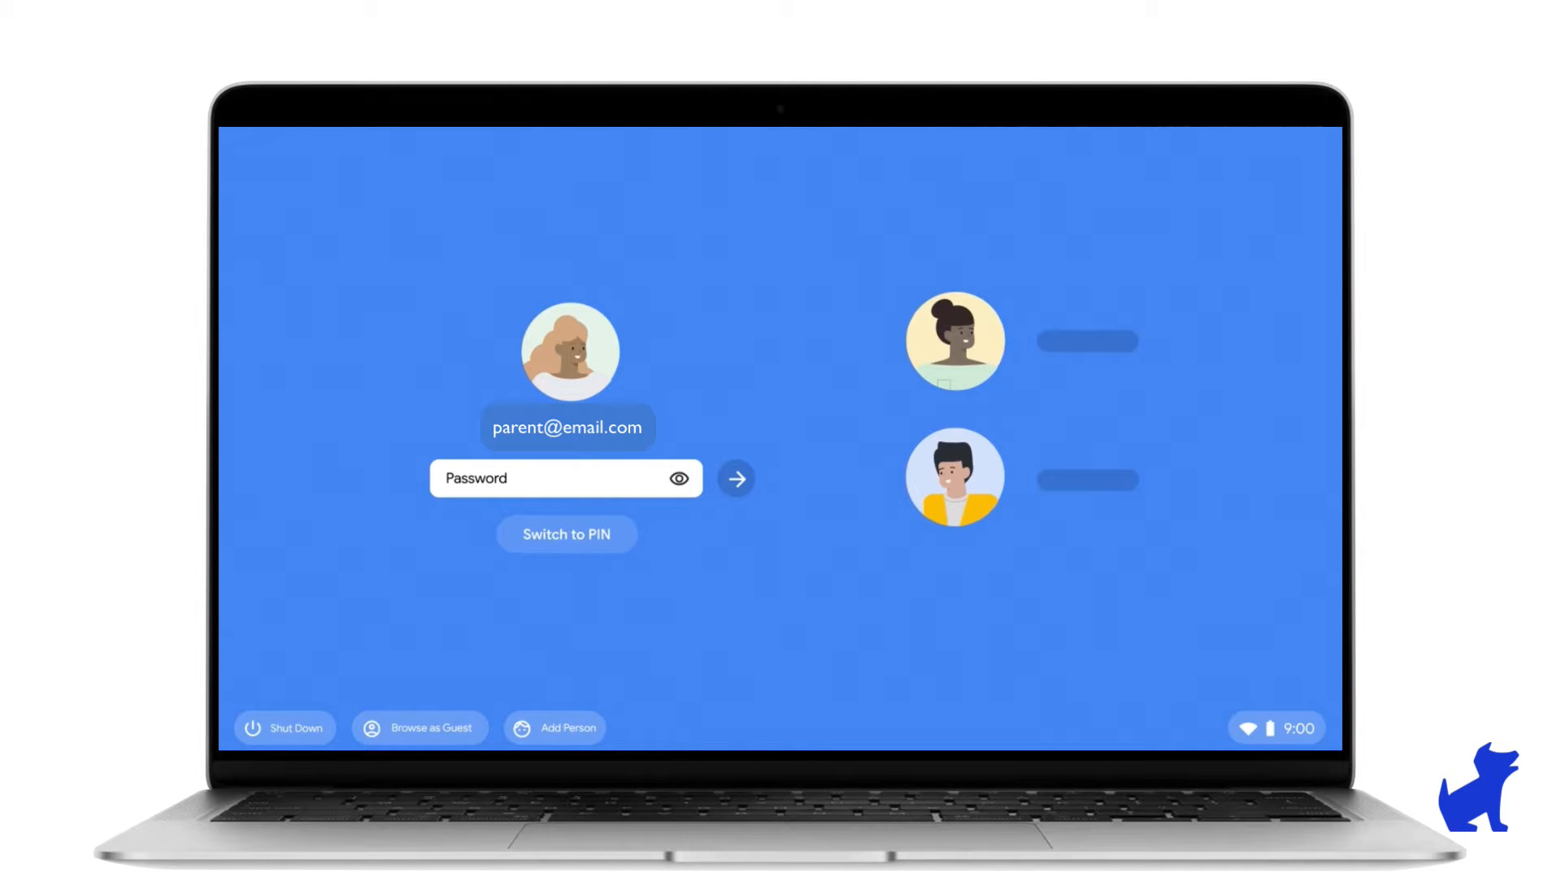
# Sign in to the parent account and open the quick settings panel.
pyautogui.click(735, 478)
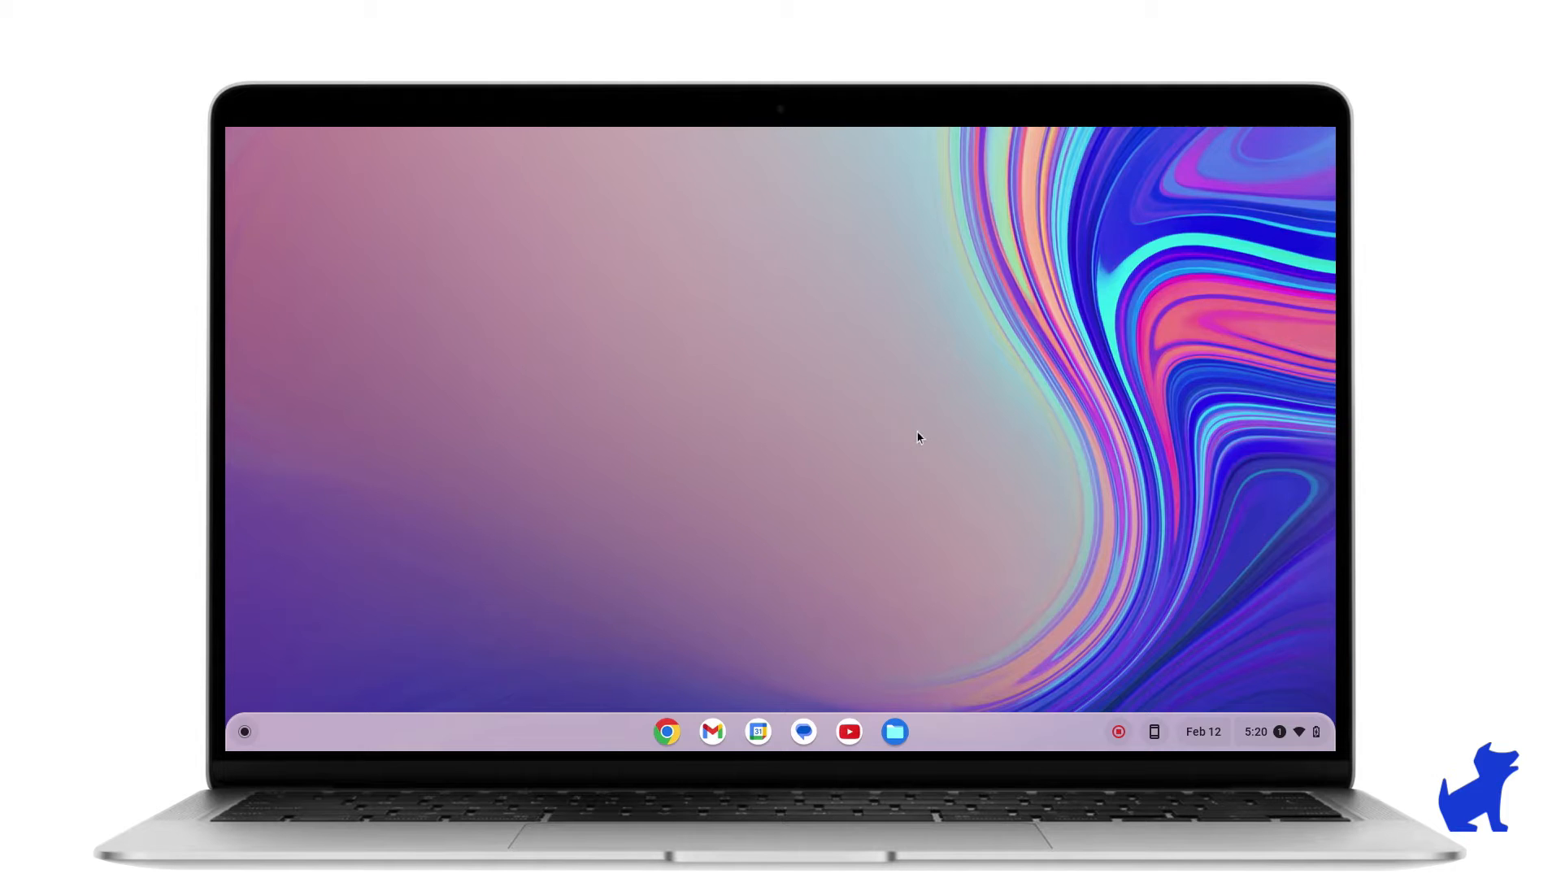
pyautogui.click(1278, 732)
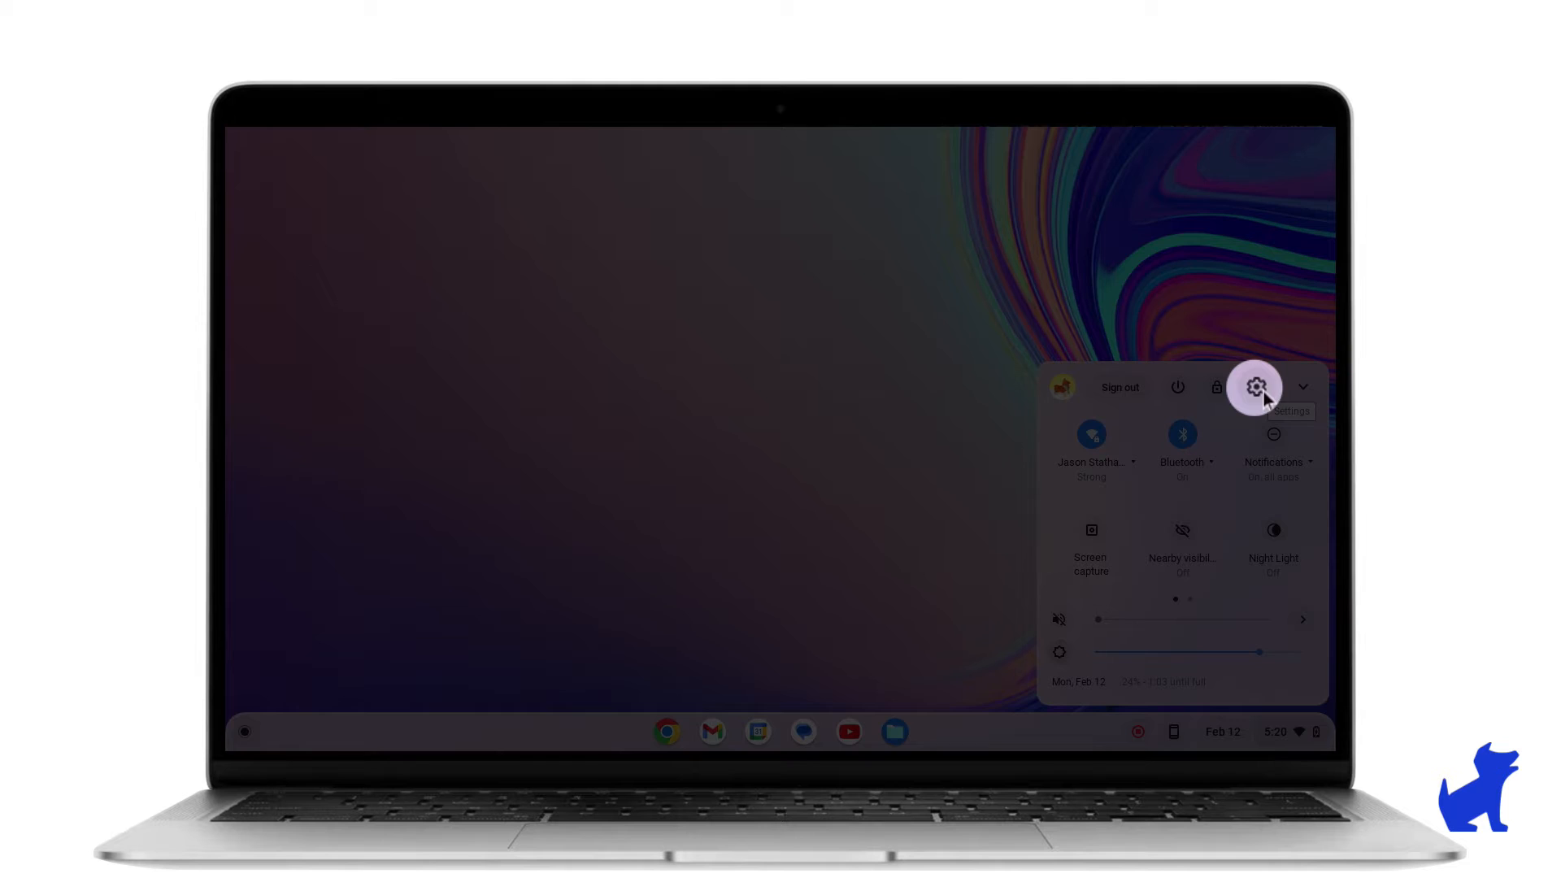
# Under Accounts > Manage other people, disable guest browsing and restrict sign-in to specific users.
pyautogui.click(1254, 387)
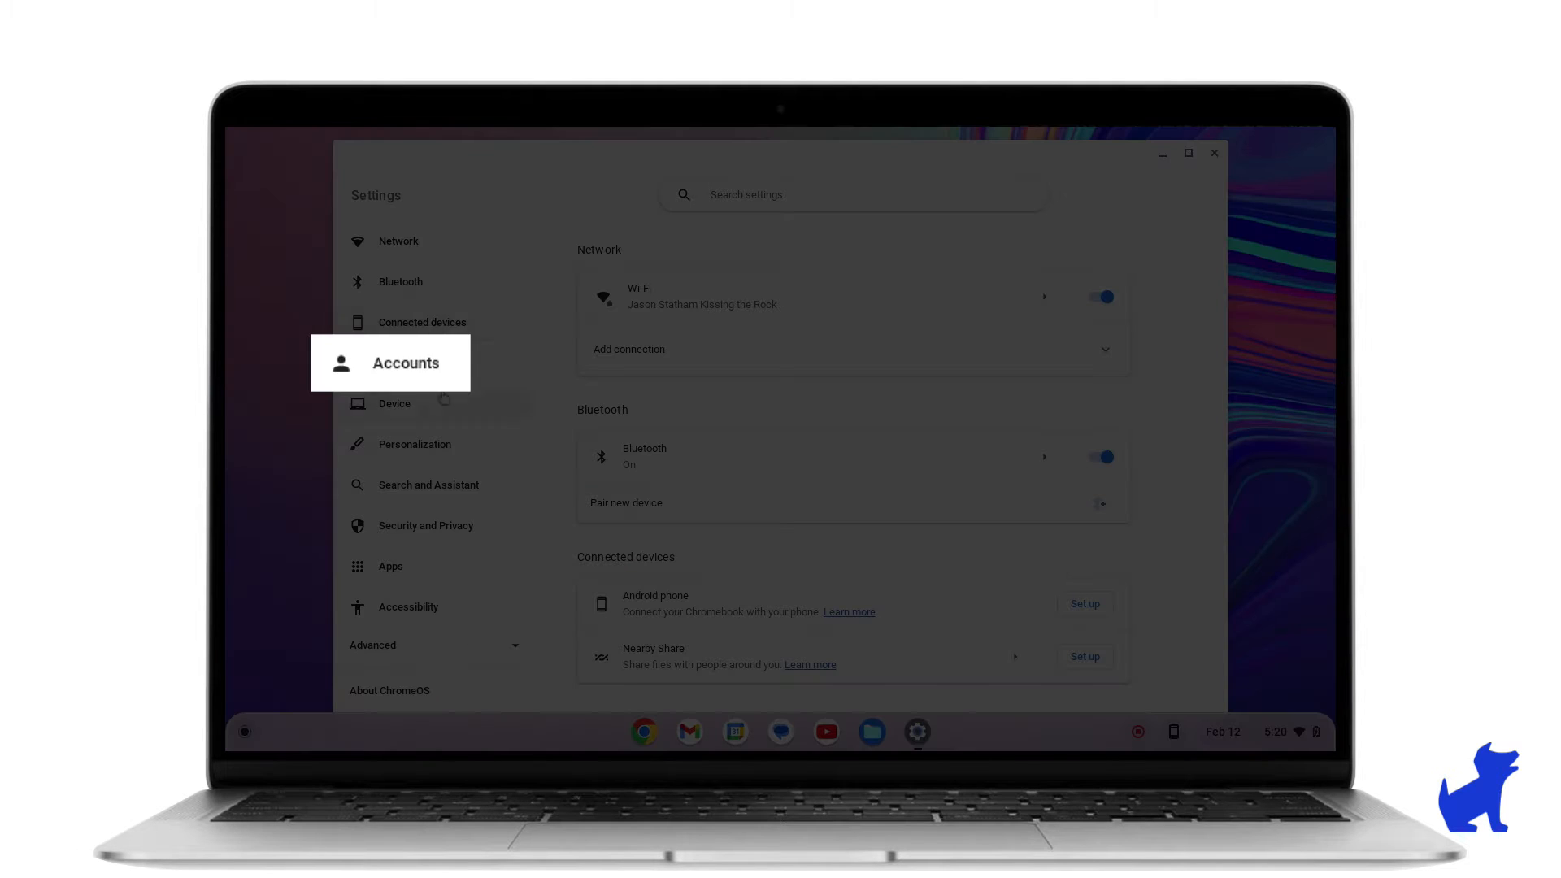
pyautogui.click(406, 363)
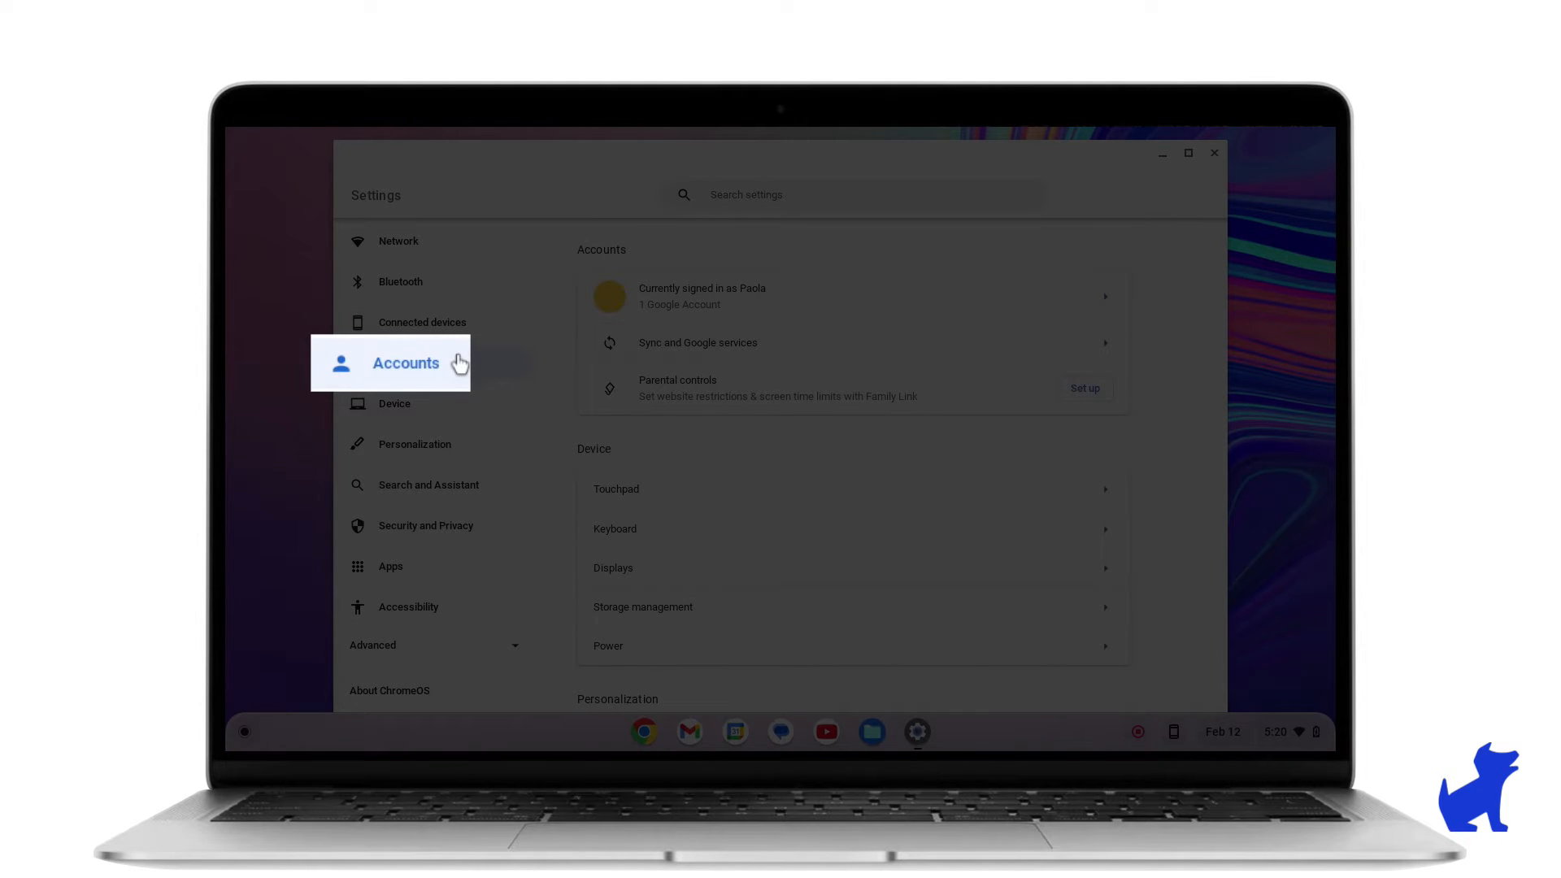
pyautogui.scroll(-3)
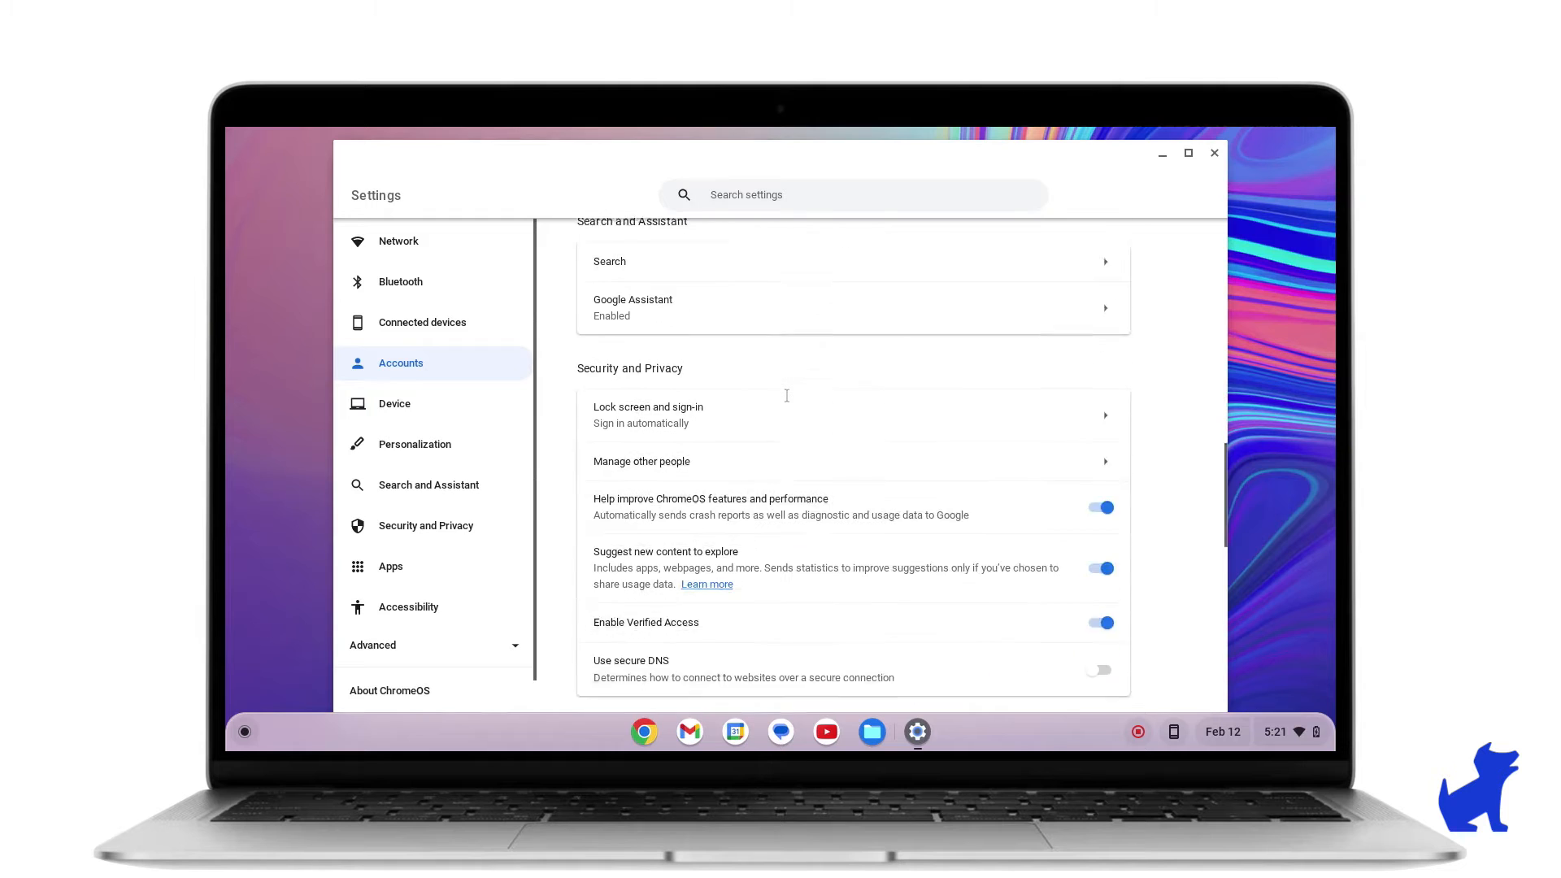
pyautogui.scroll(-3)
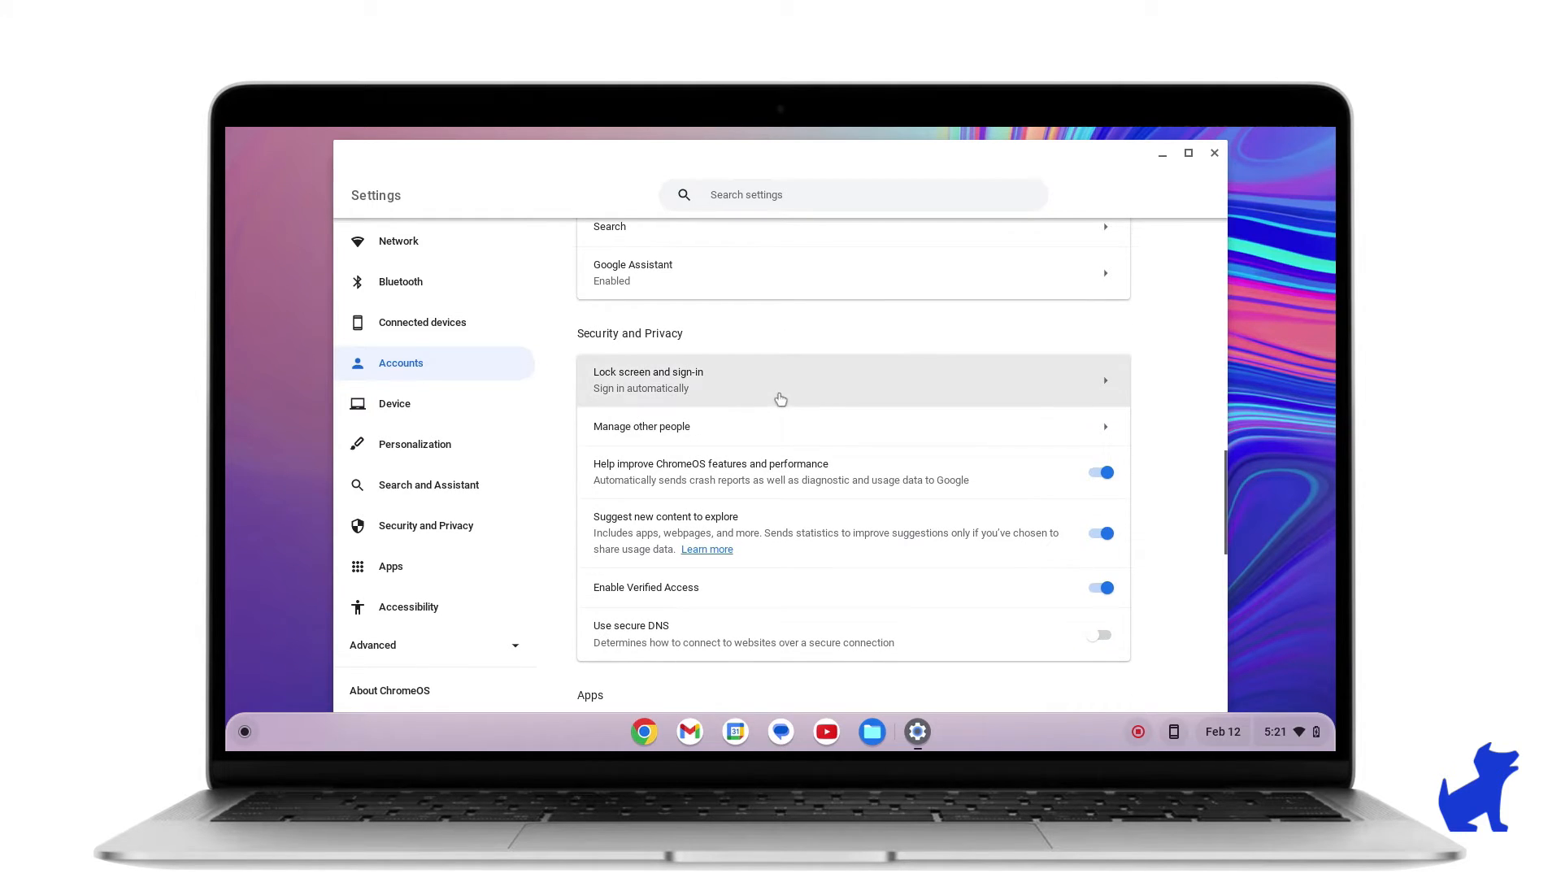
pyautogui.click(641, 426)
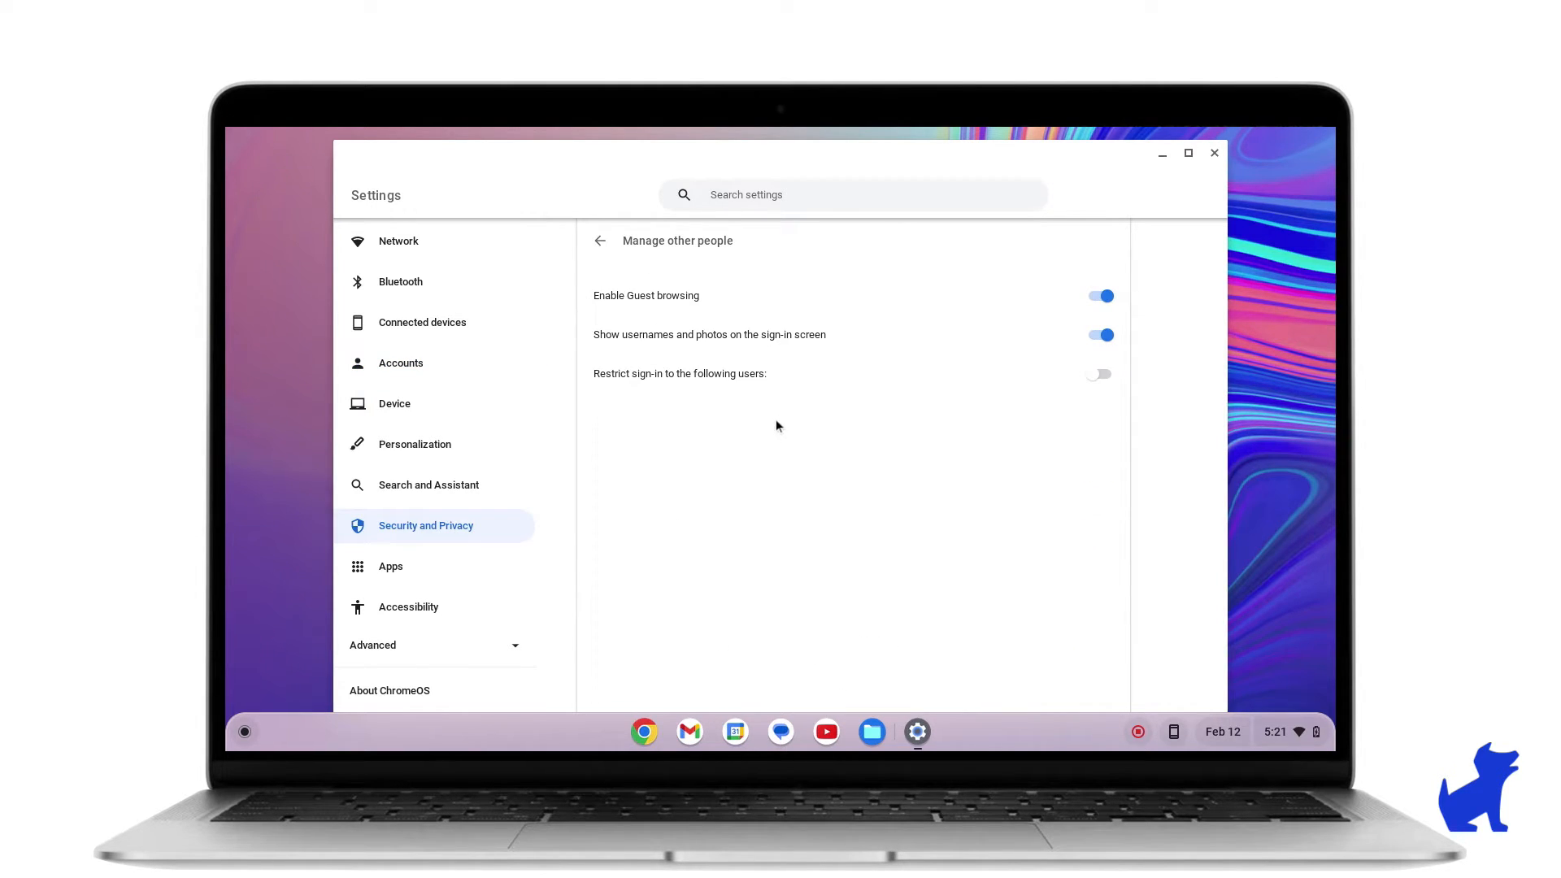
pyautogui.moveTo(1254, 379)
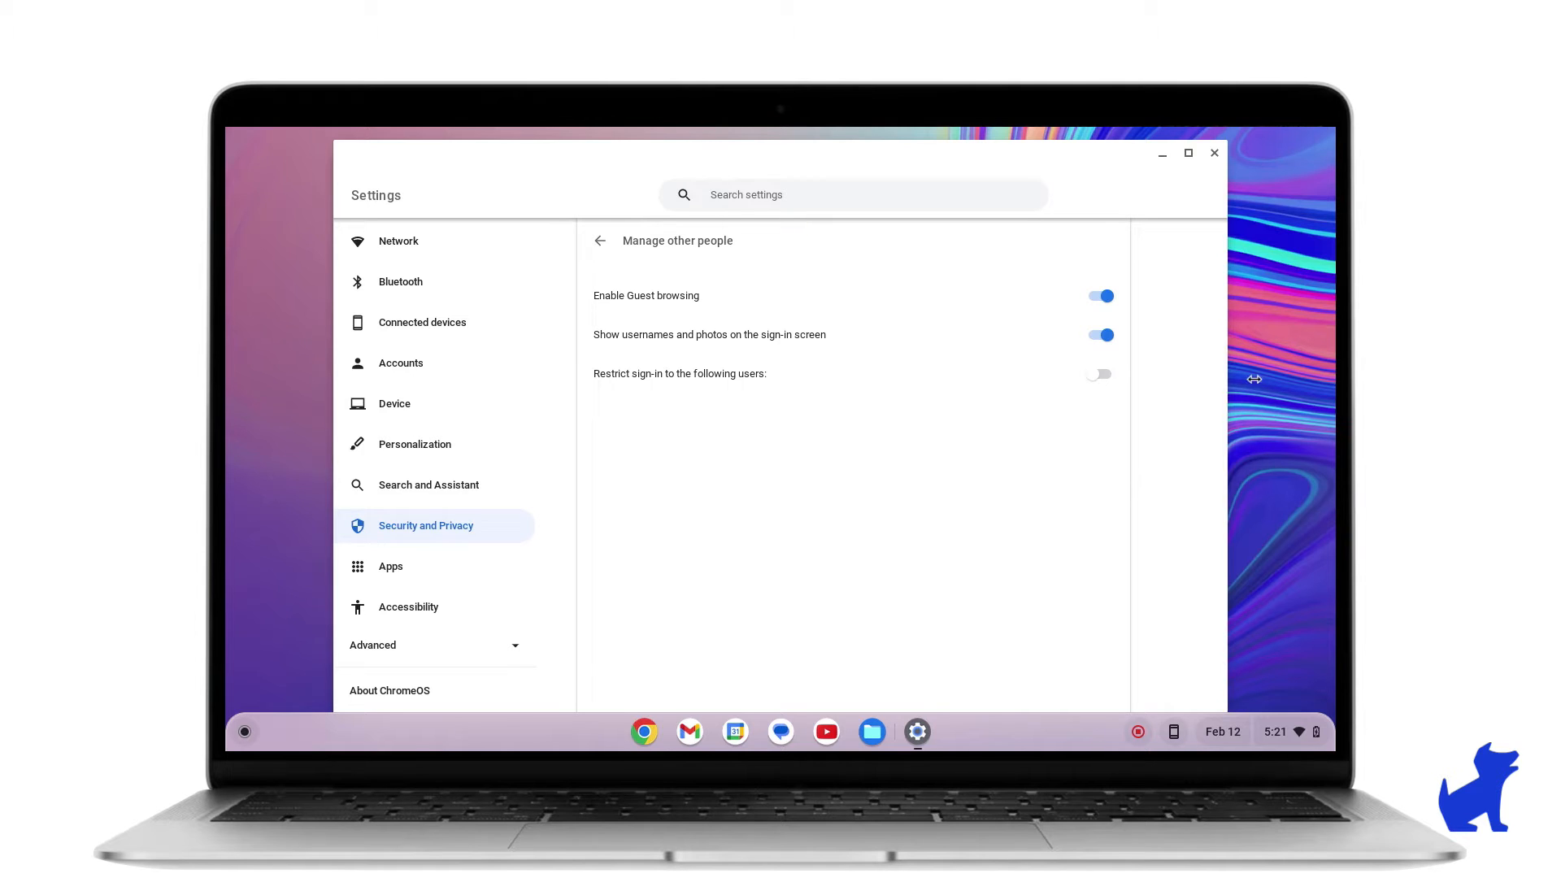
pyautogui.click(1099, 296)
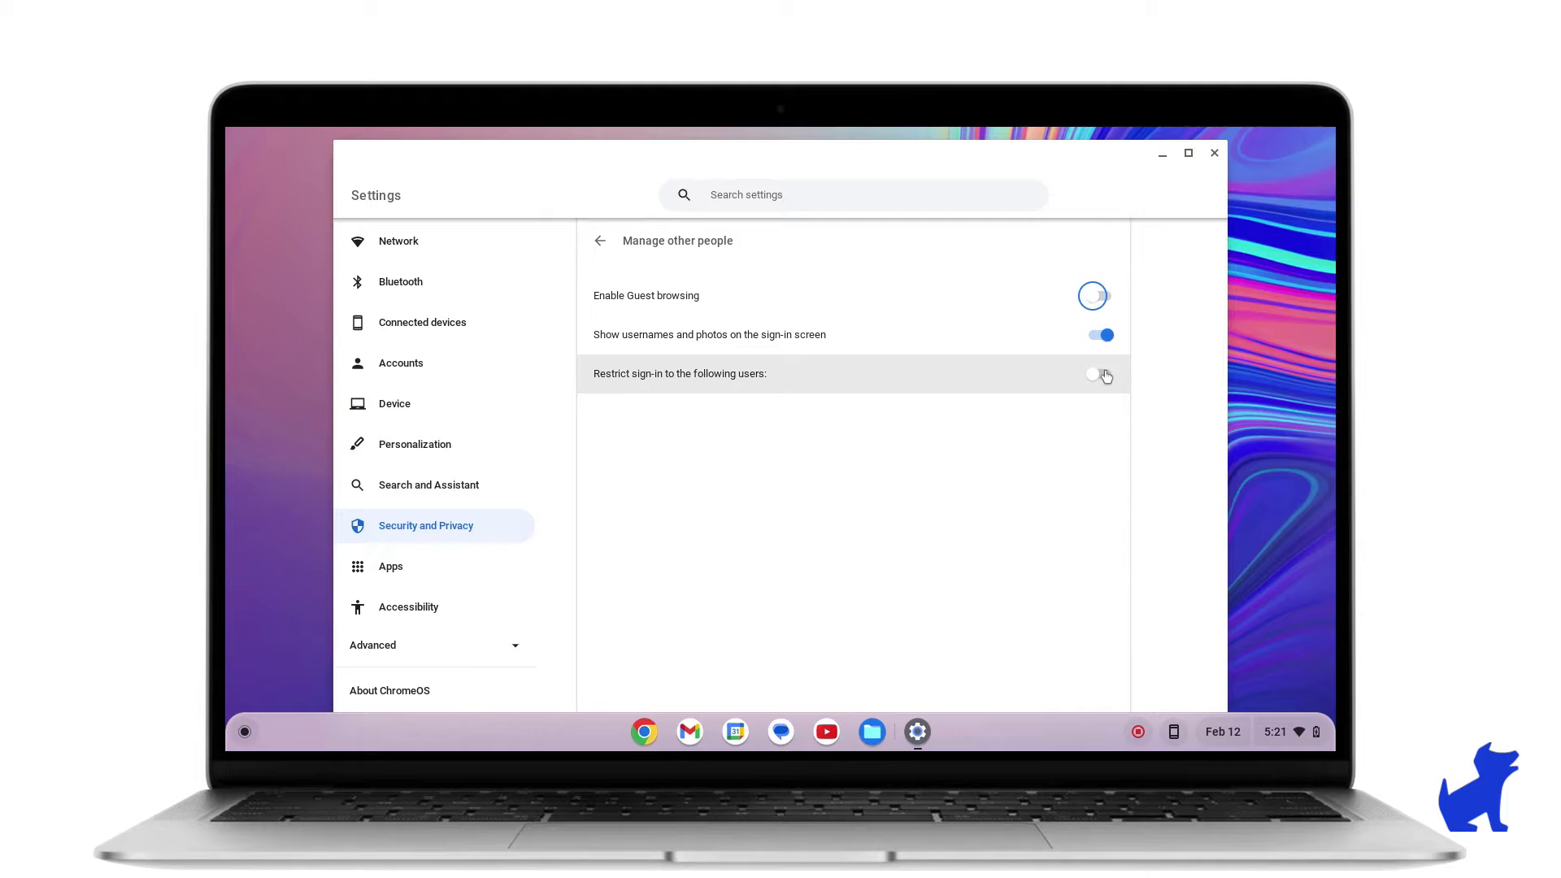
pyautogui.click(1100, 374)
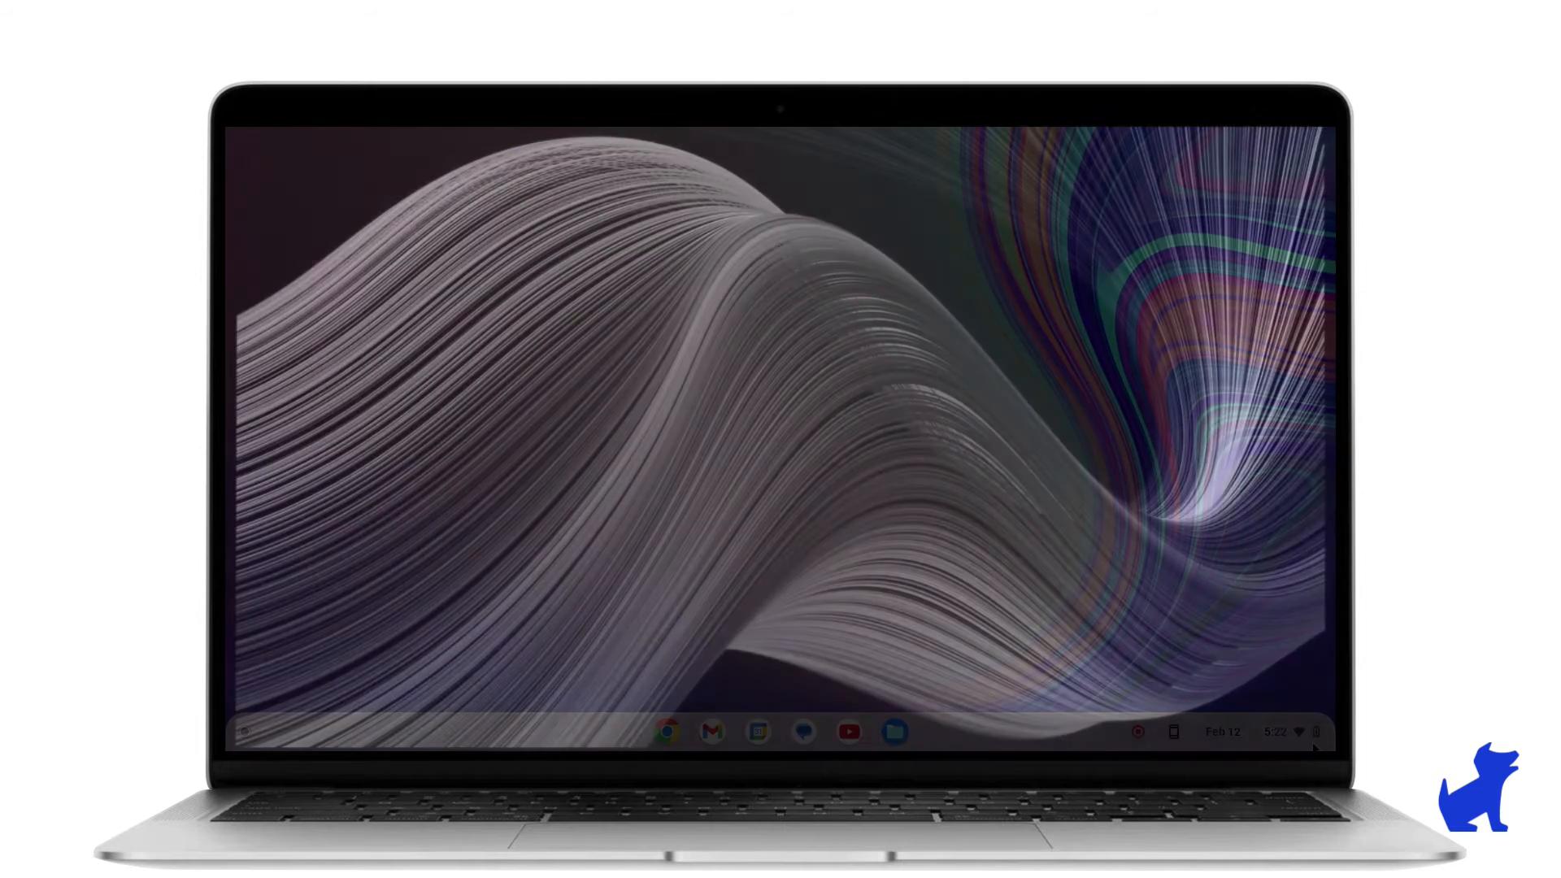
# Sign out of the parent account from quick settings and confirm.
pyautogui.click(1290, 732)
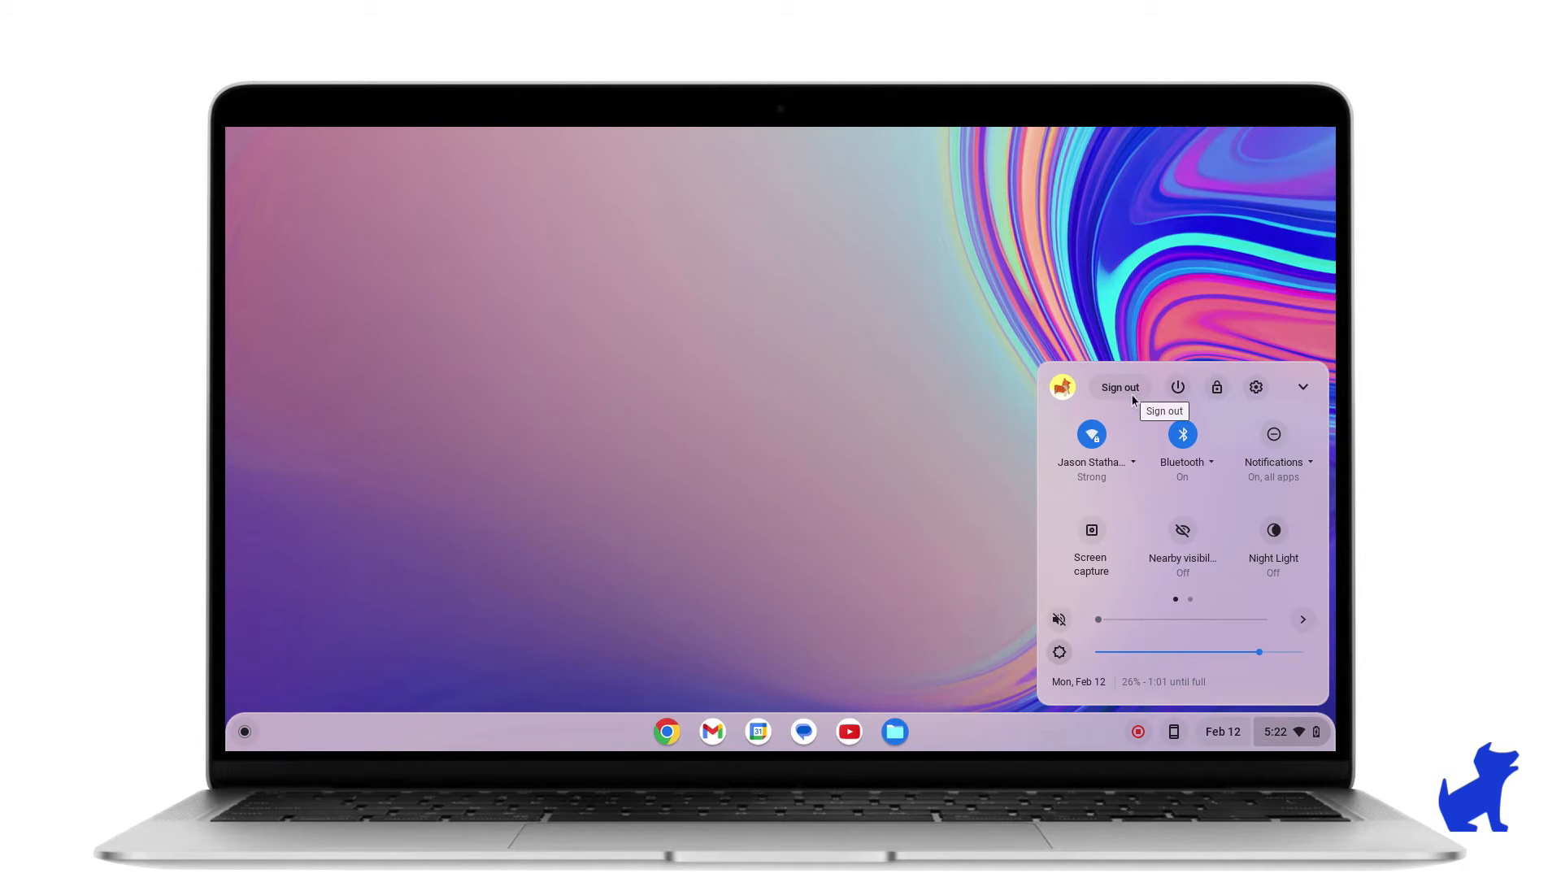
pyautogui.click(1120, 387)
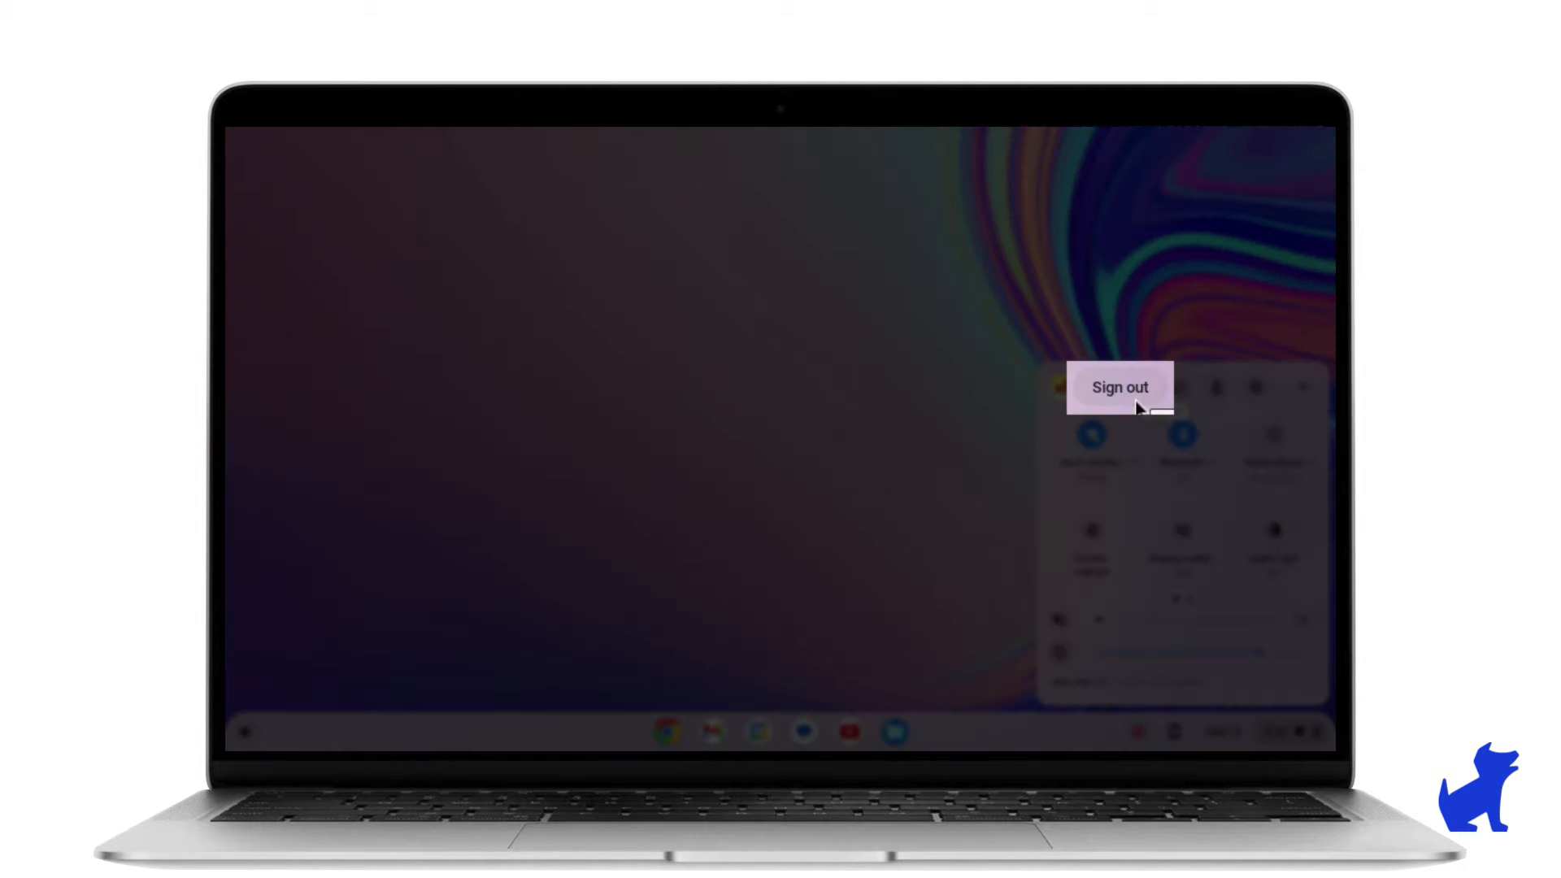
pyautogui.click(1121, 387)
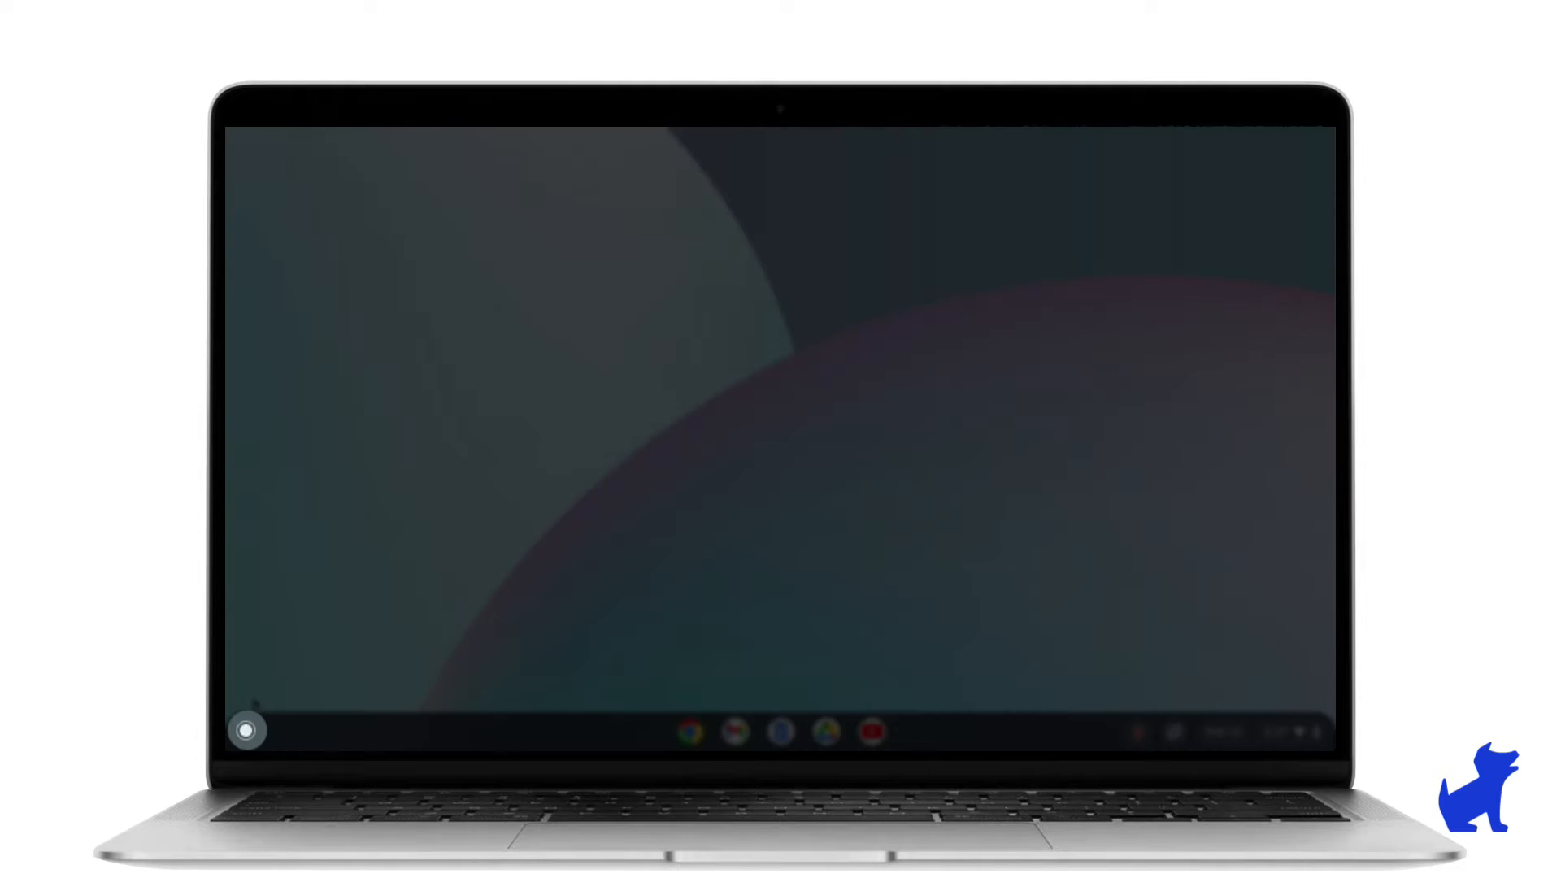
# Open the launcher and launch the Google Play Store.
pyautogui.click(245, 730)
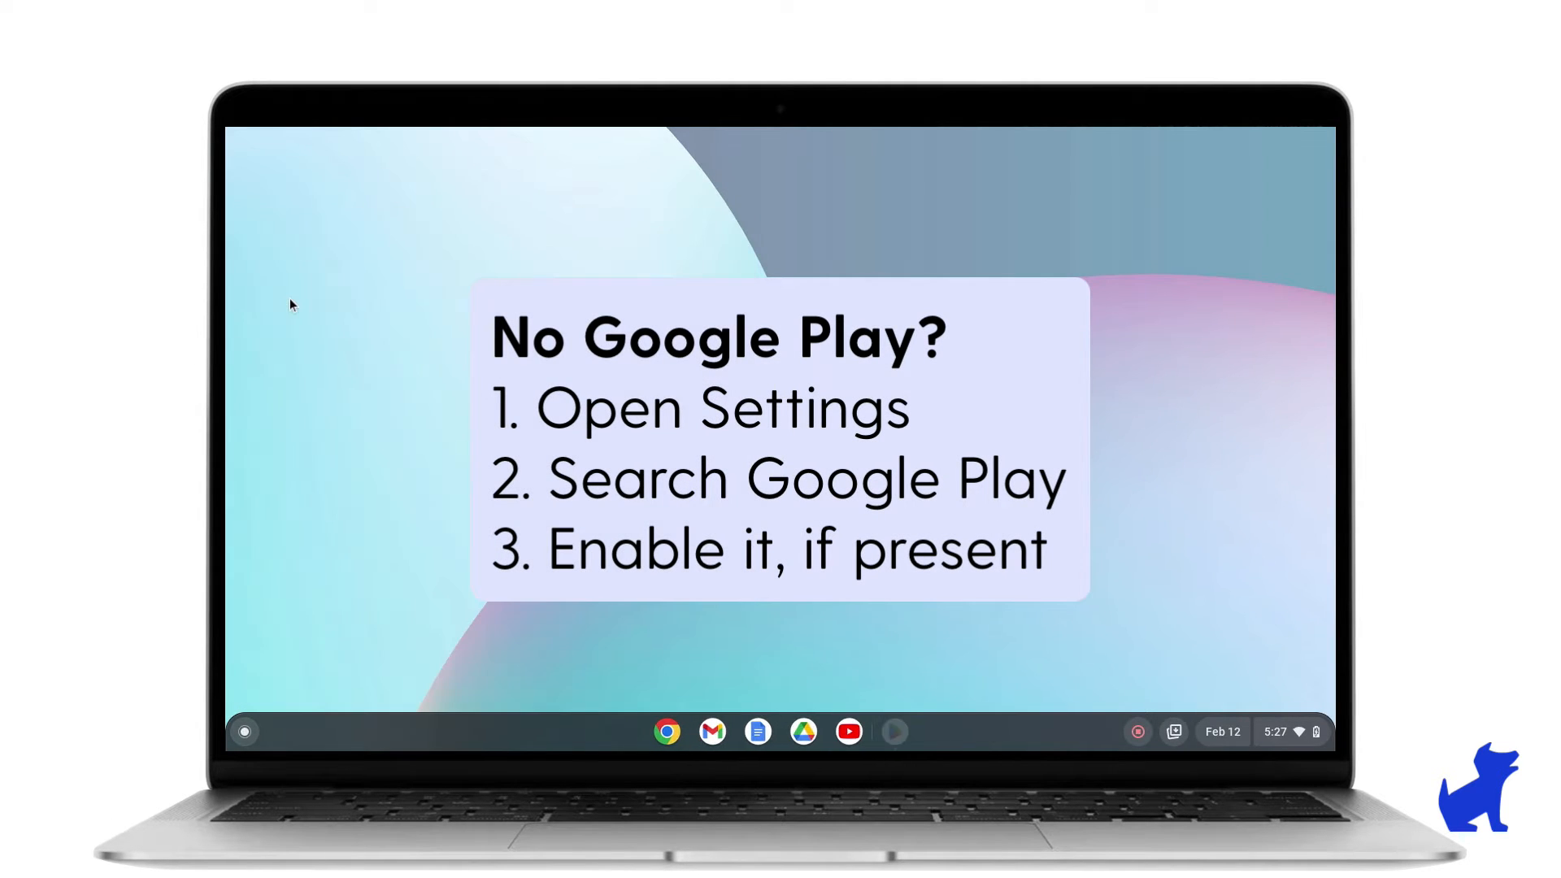
pyautogui.click(895, 731)
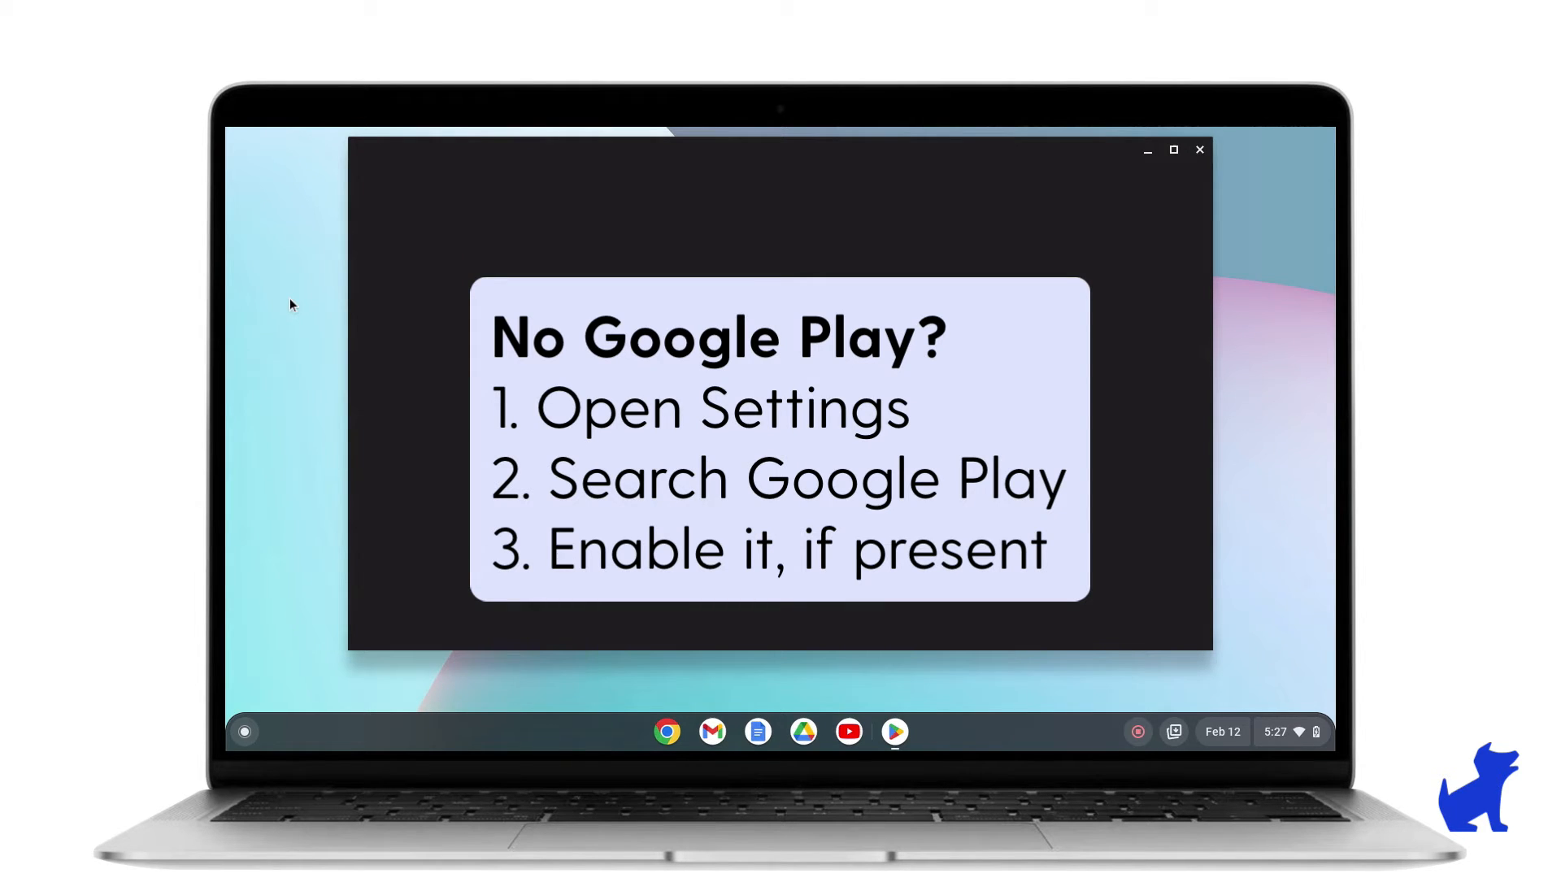
# Search Google Play for 'bark for ch', install Bark for Chromebooks and open it.
pyautogui.click(896, 732)
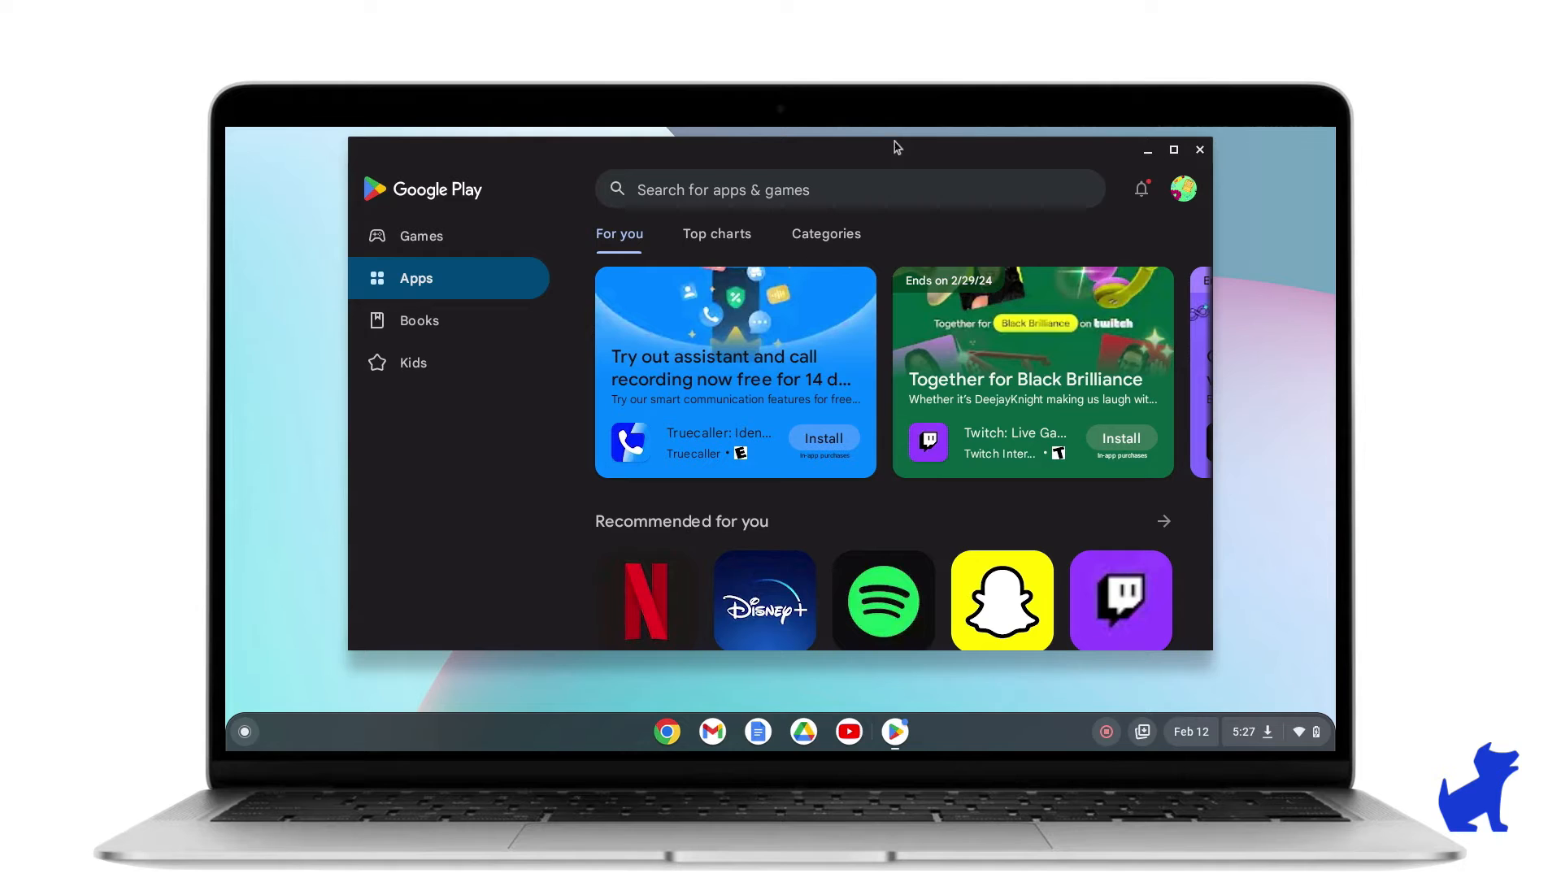
pyautogui.write('bark for ch')
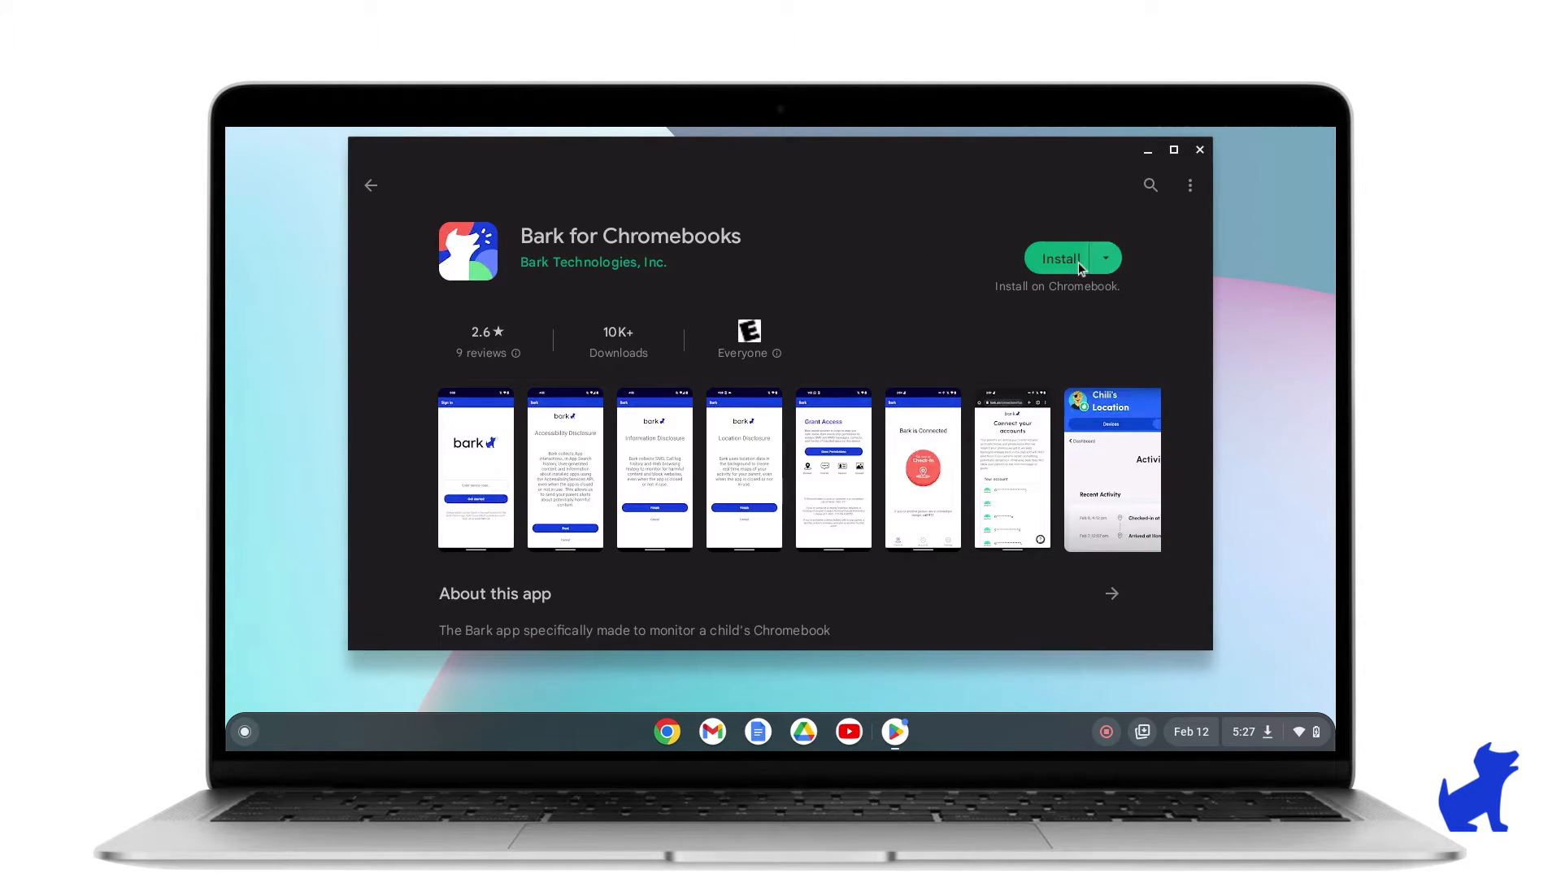
pyautogui.click(1060, 258)
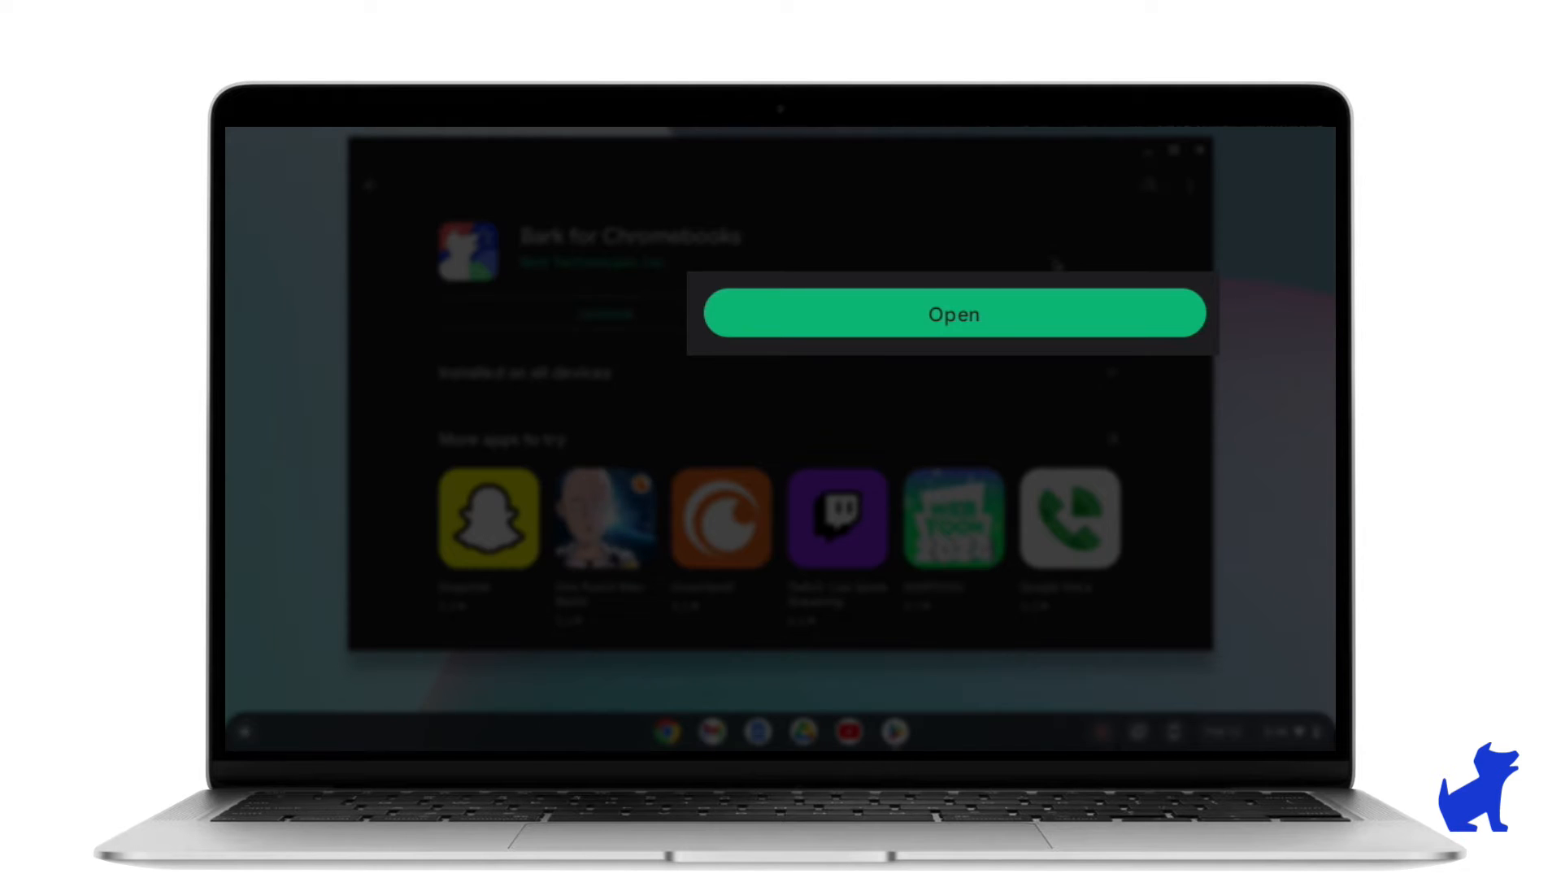
pyautogui.click(953, 314)
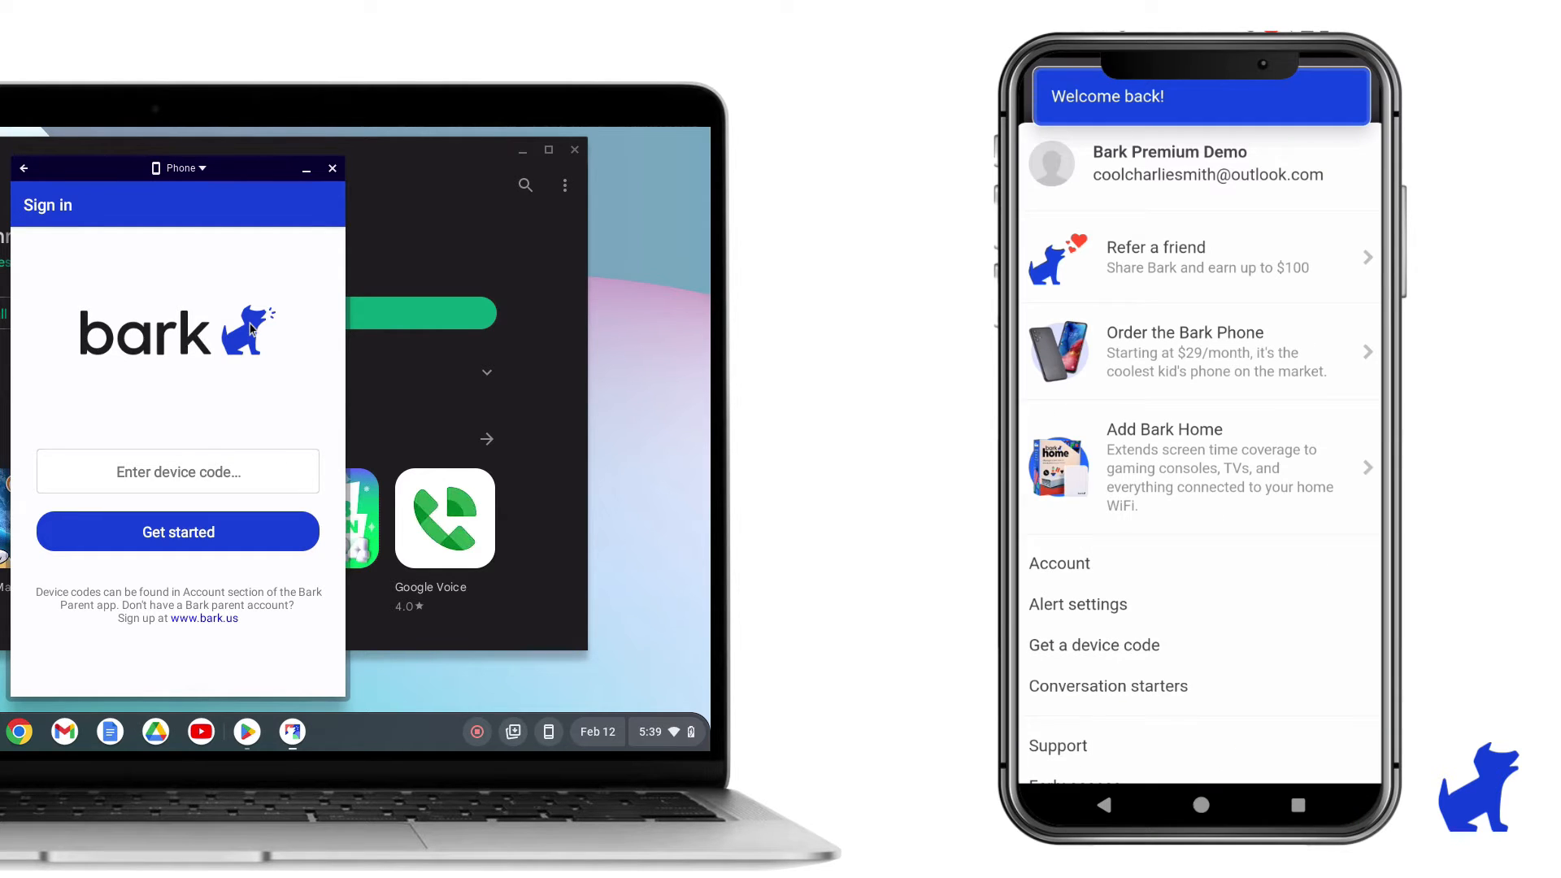
pyautogui.click(1094, 645)
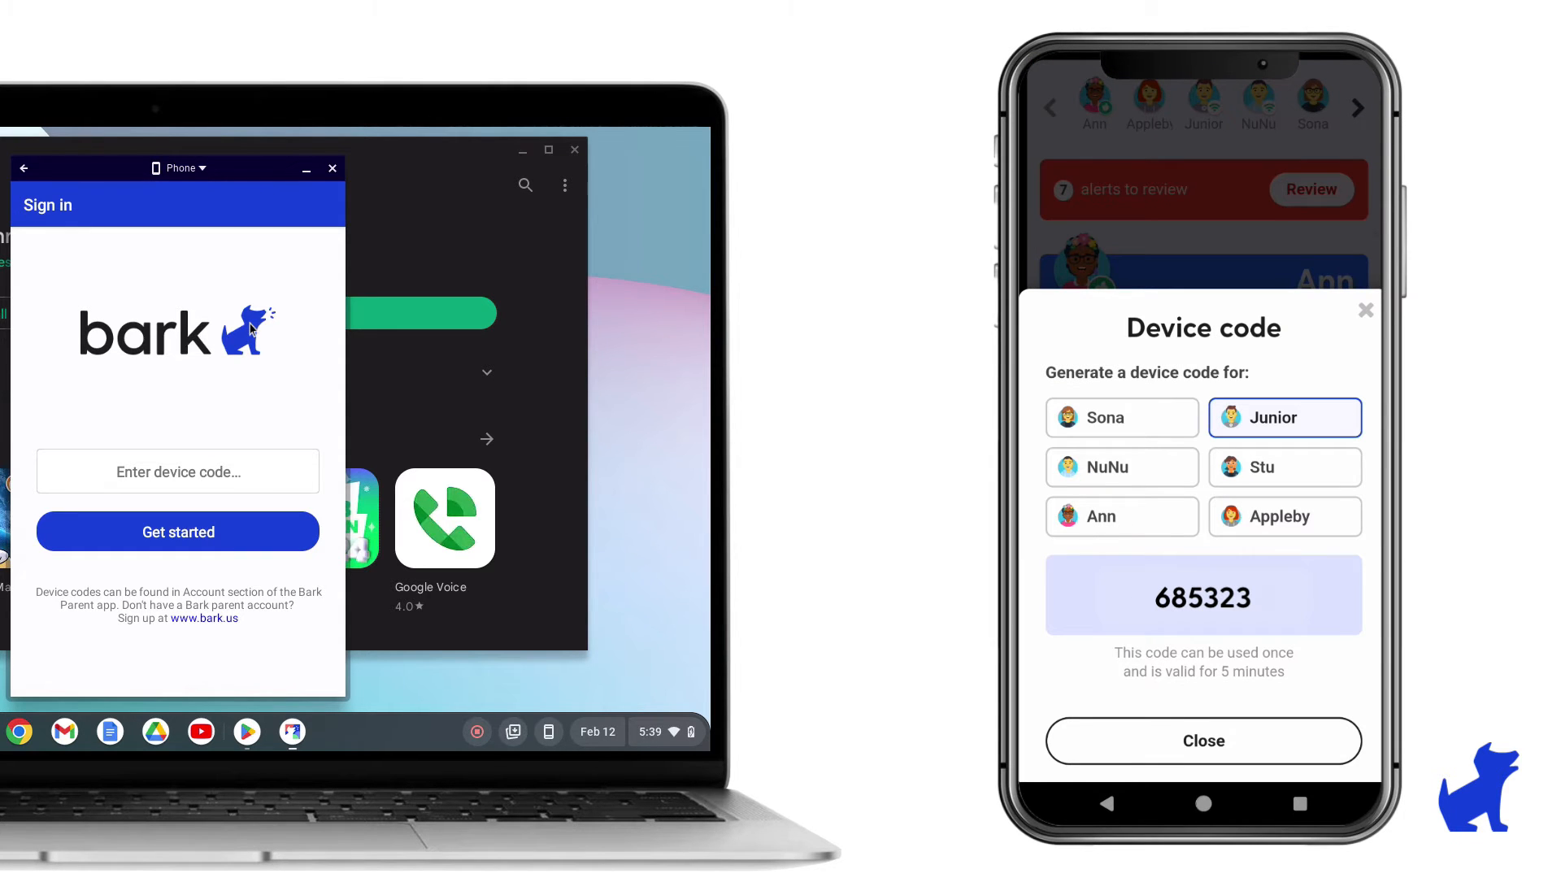
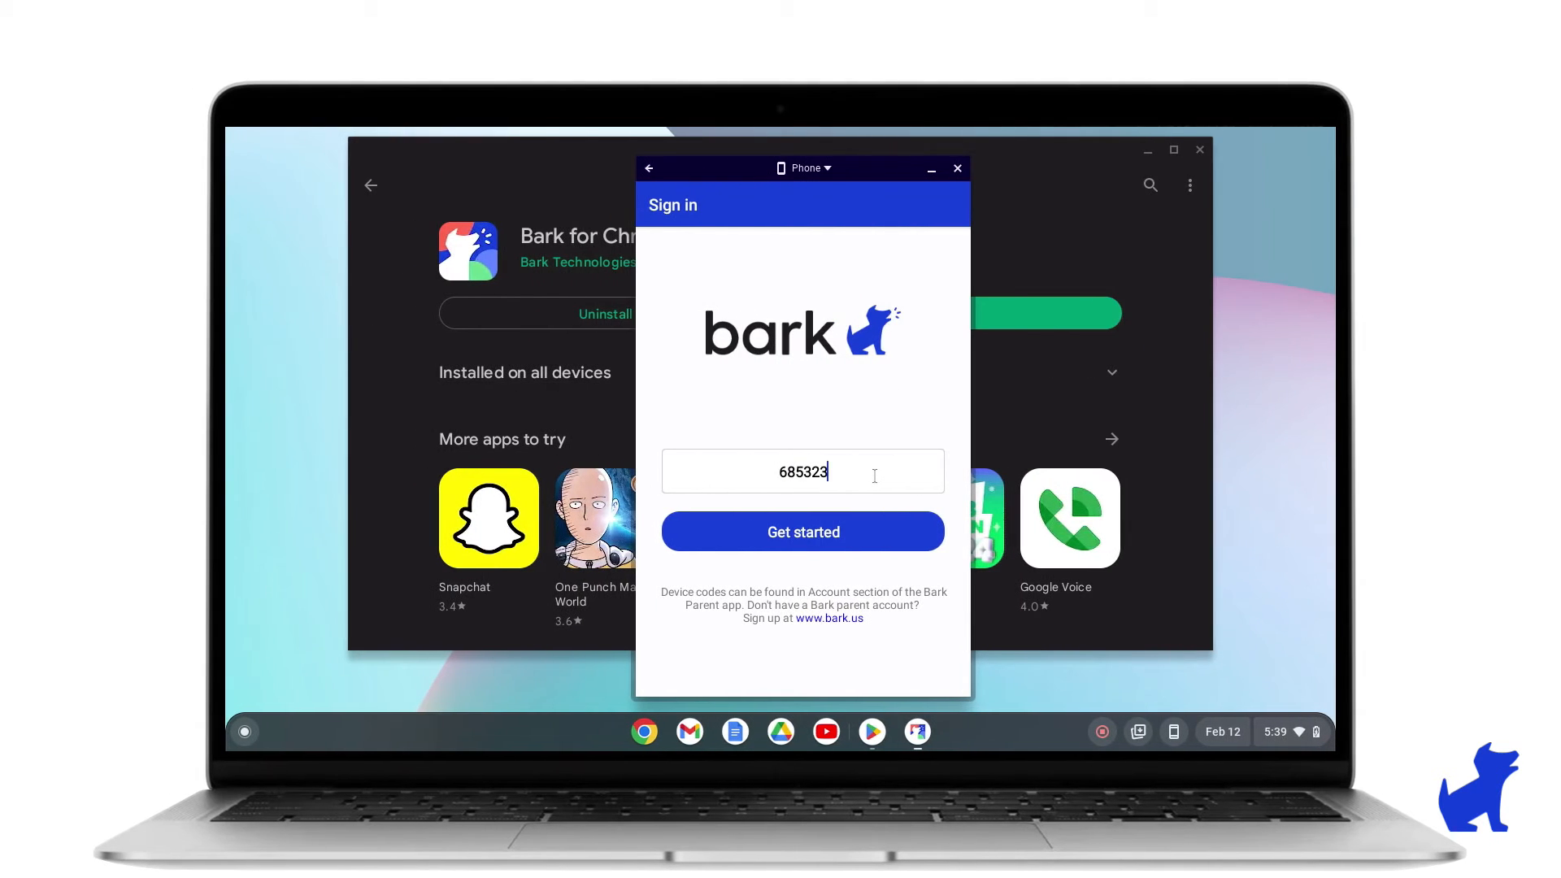
# Submit the device code, allow photos and media access, and accept Bark's VPN request.
pyautogui.click(803, 532)
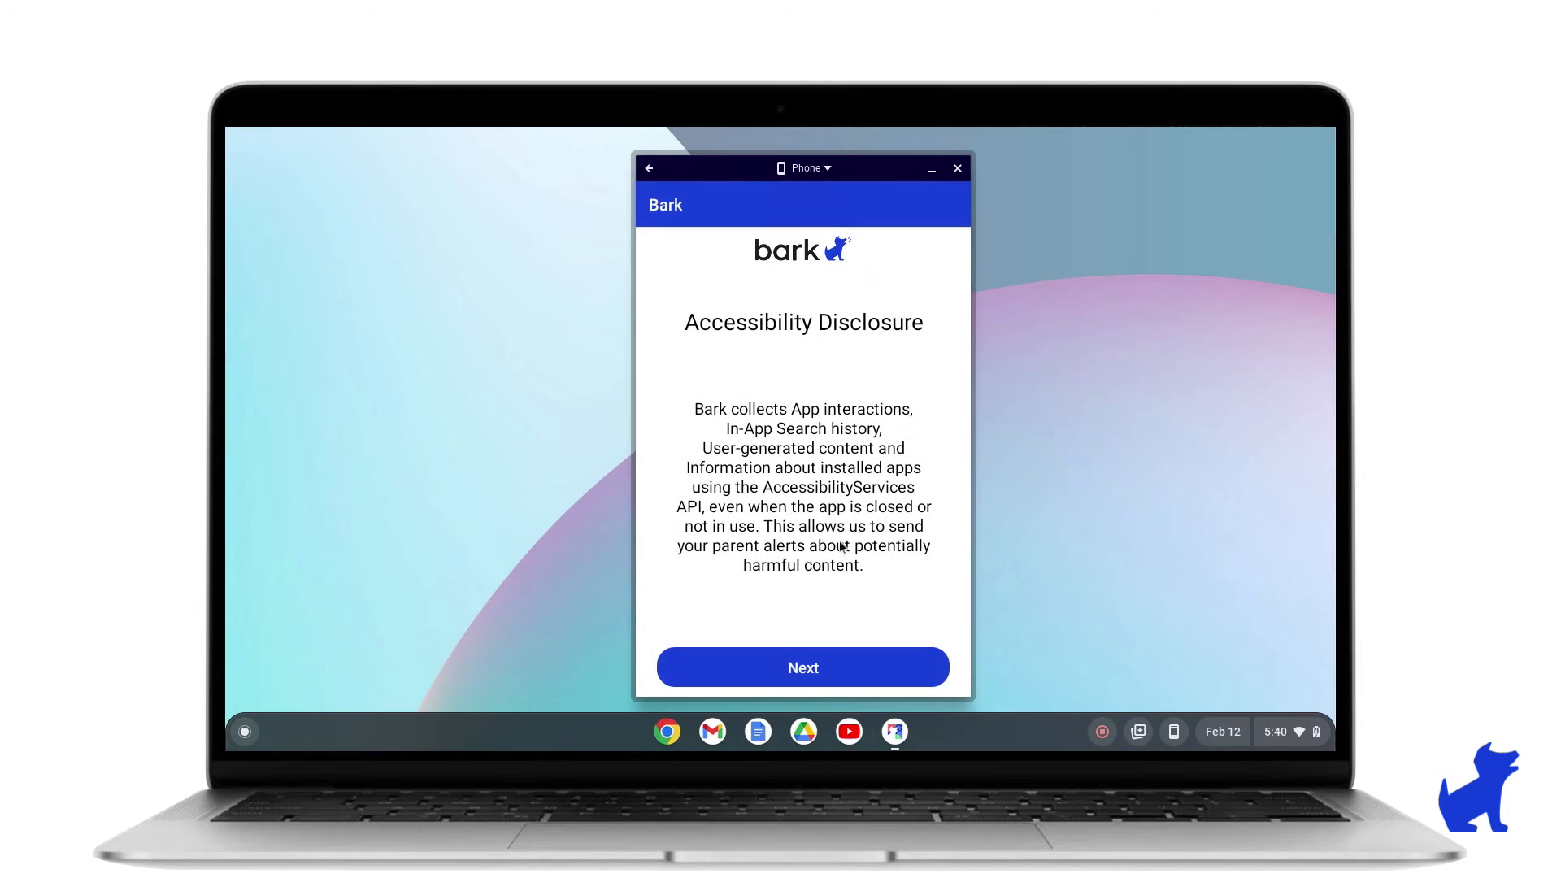
pyautogui.click(803, 667)
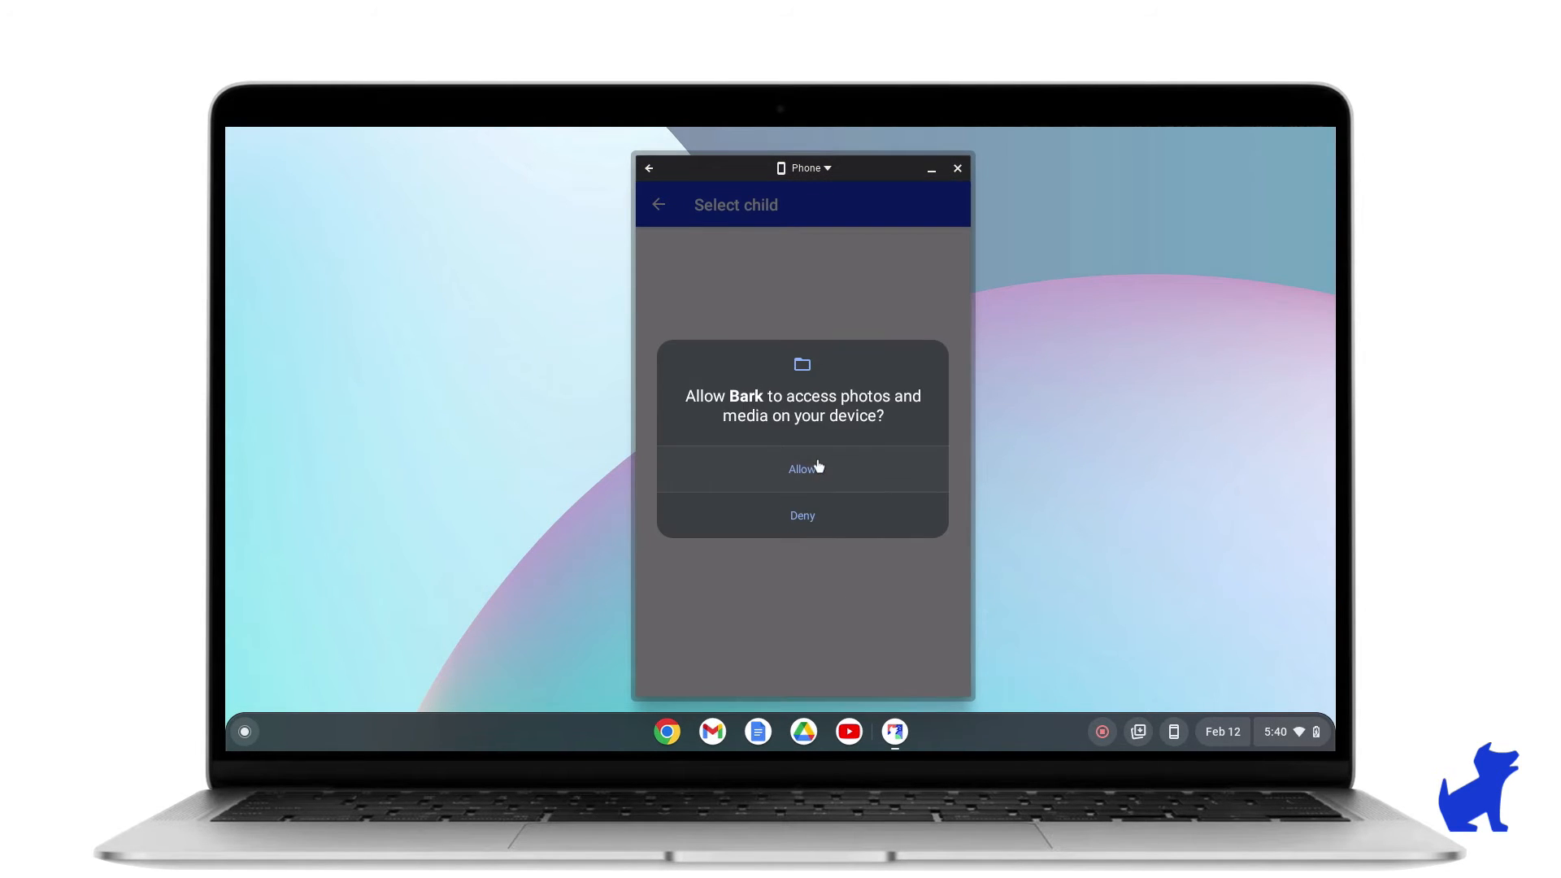
pyautogui.click(802, 469)
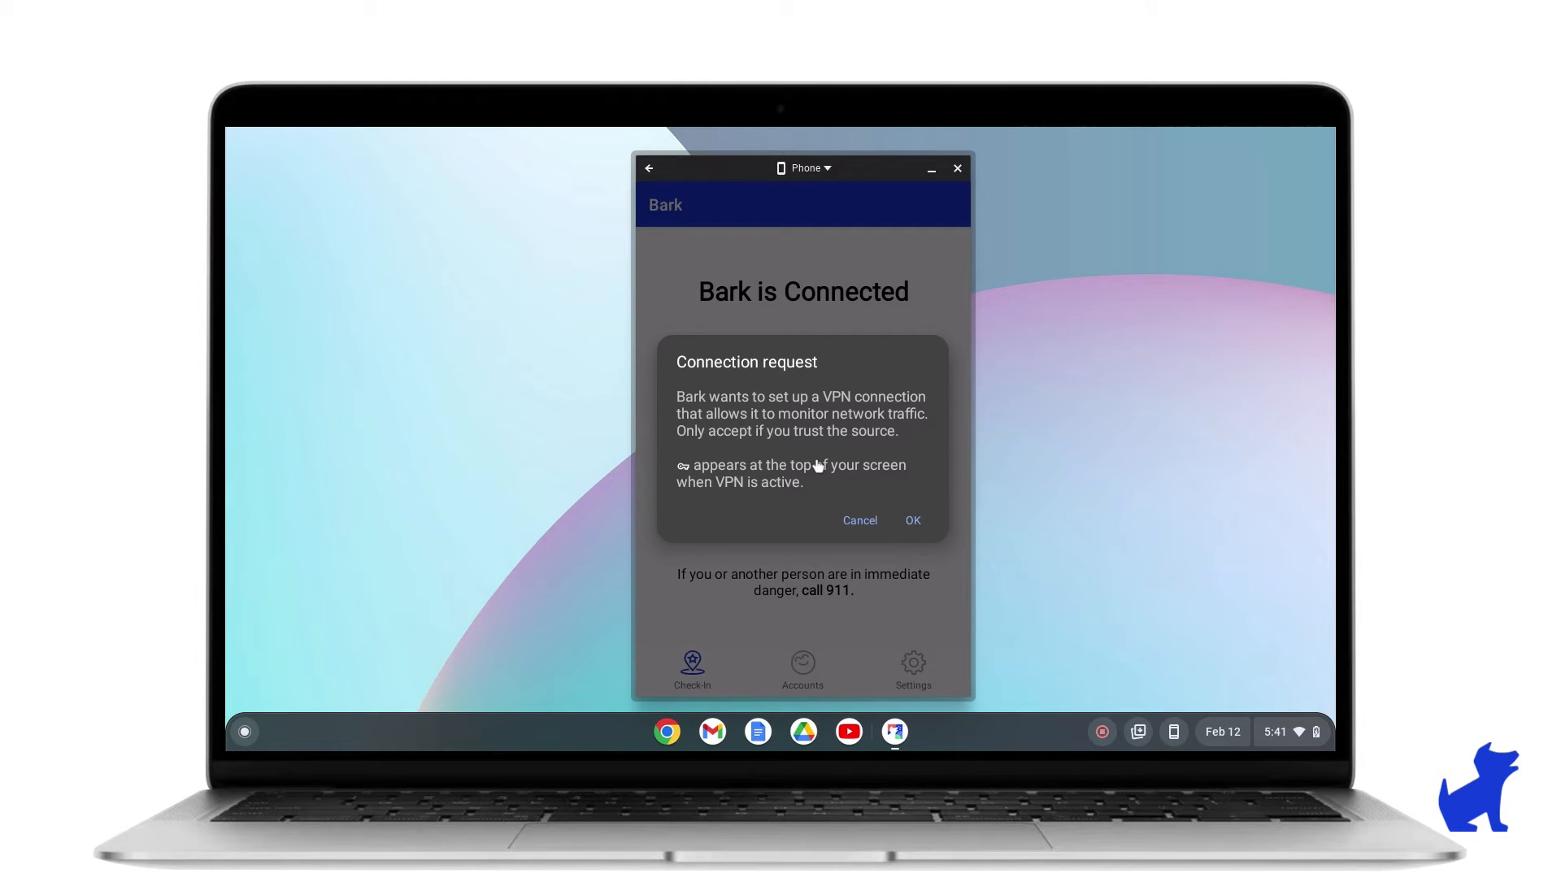
pyautogui.click(912, 520)
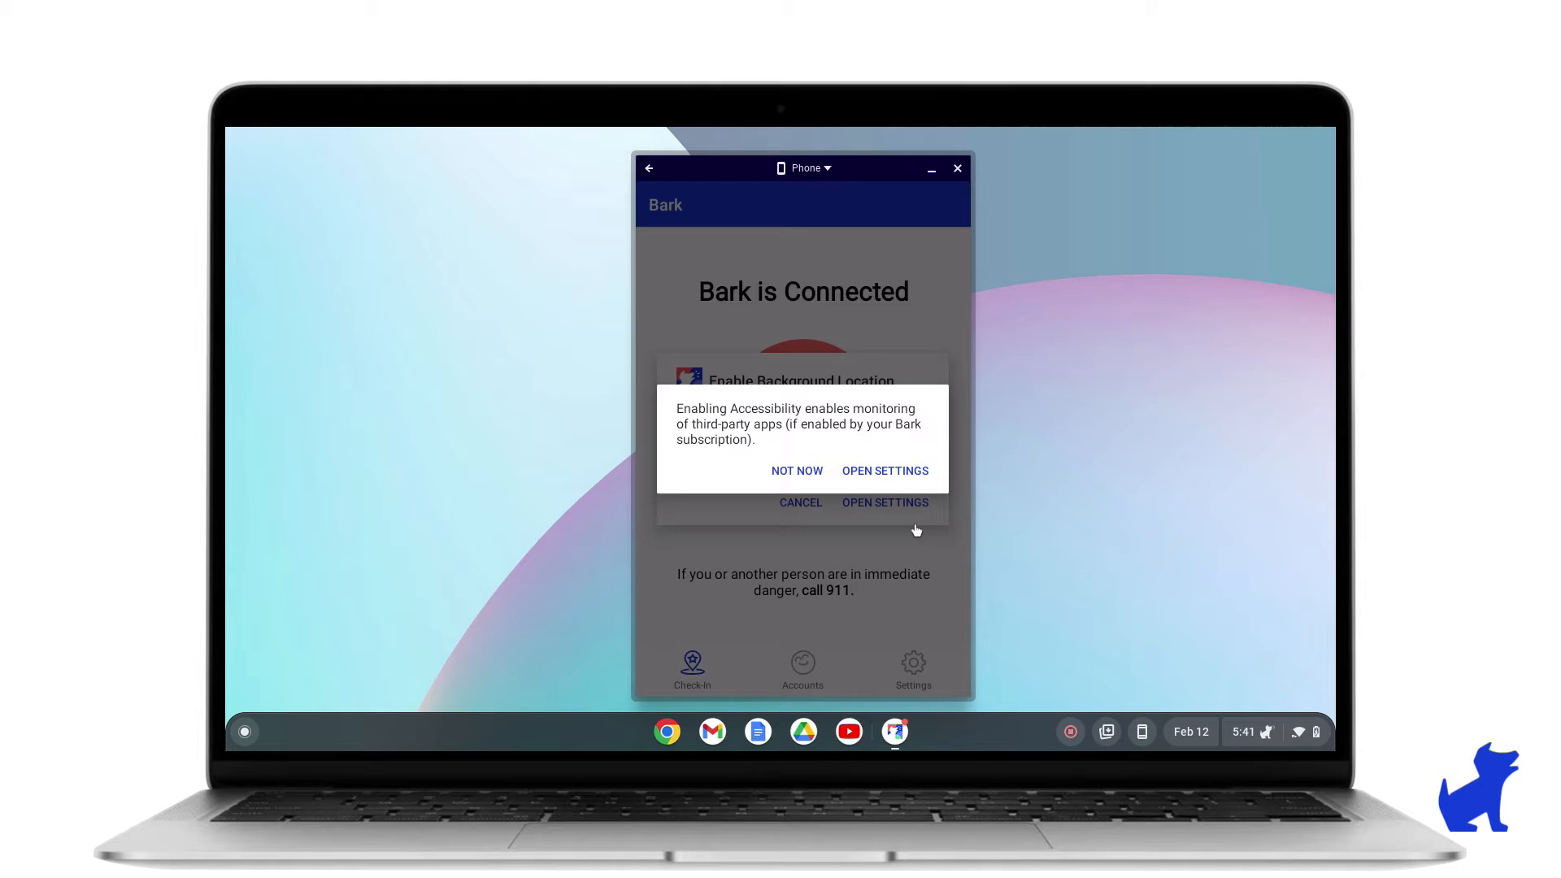
pyautogui.moveTo(905, 479)
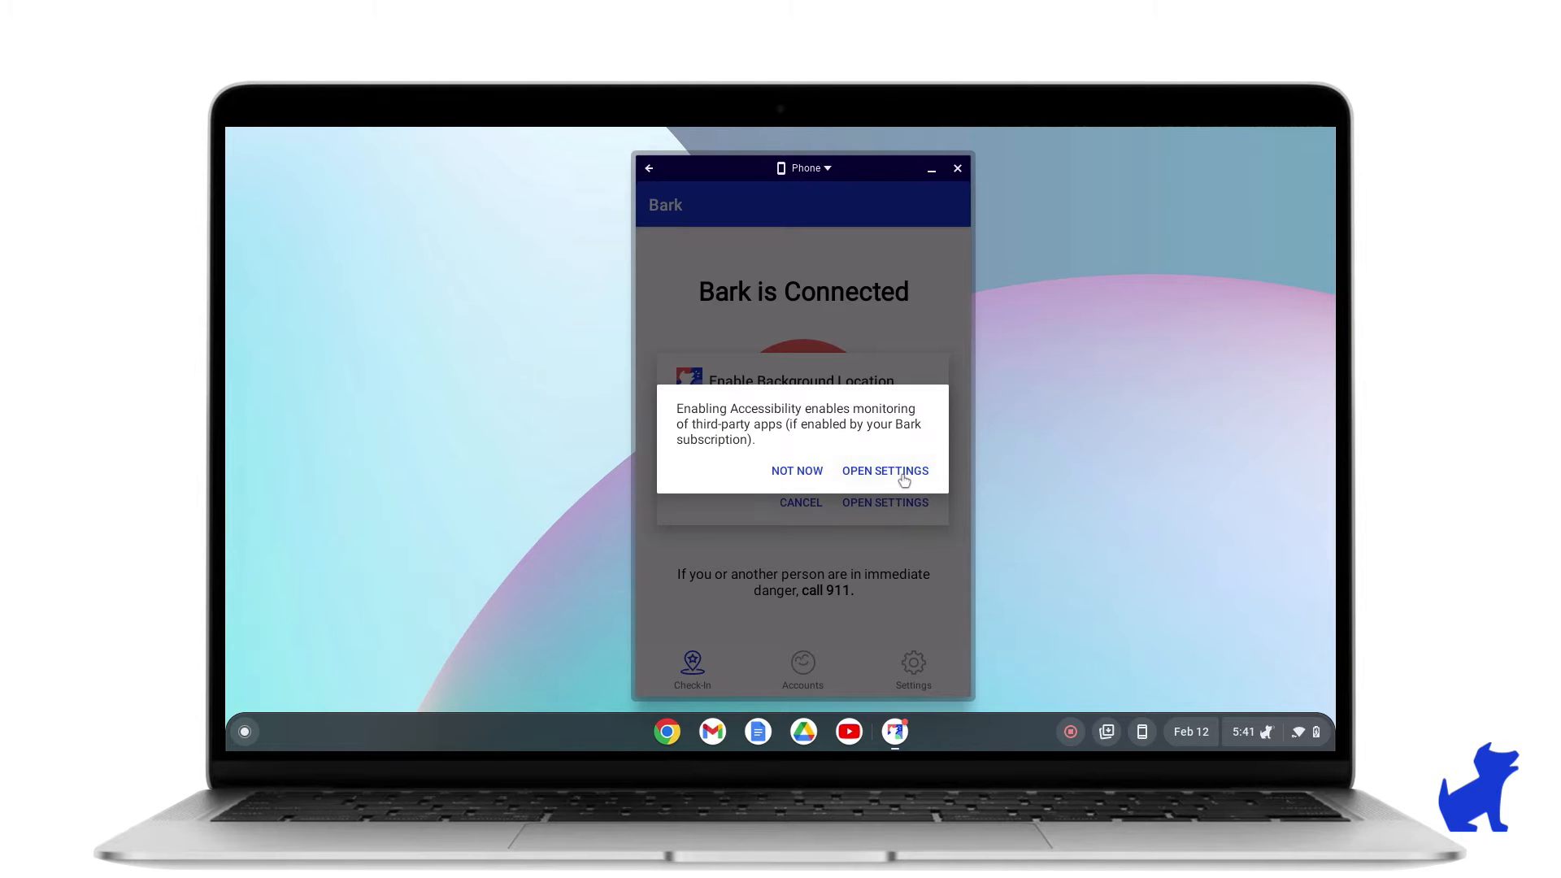
# Enable Bark's accessibility service with full control and open its location permission.
pyautogui.click(884, 471)
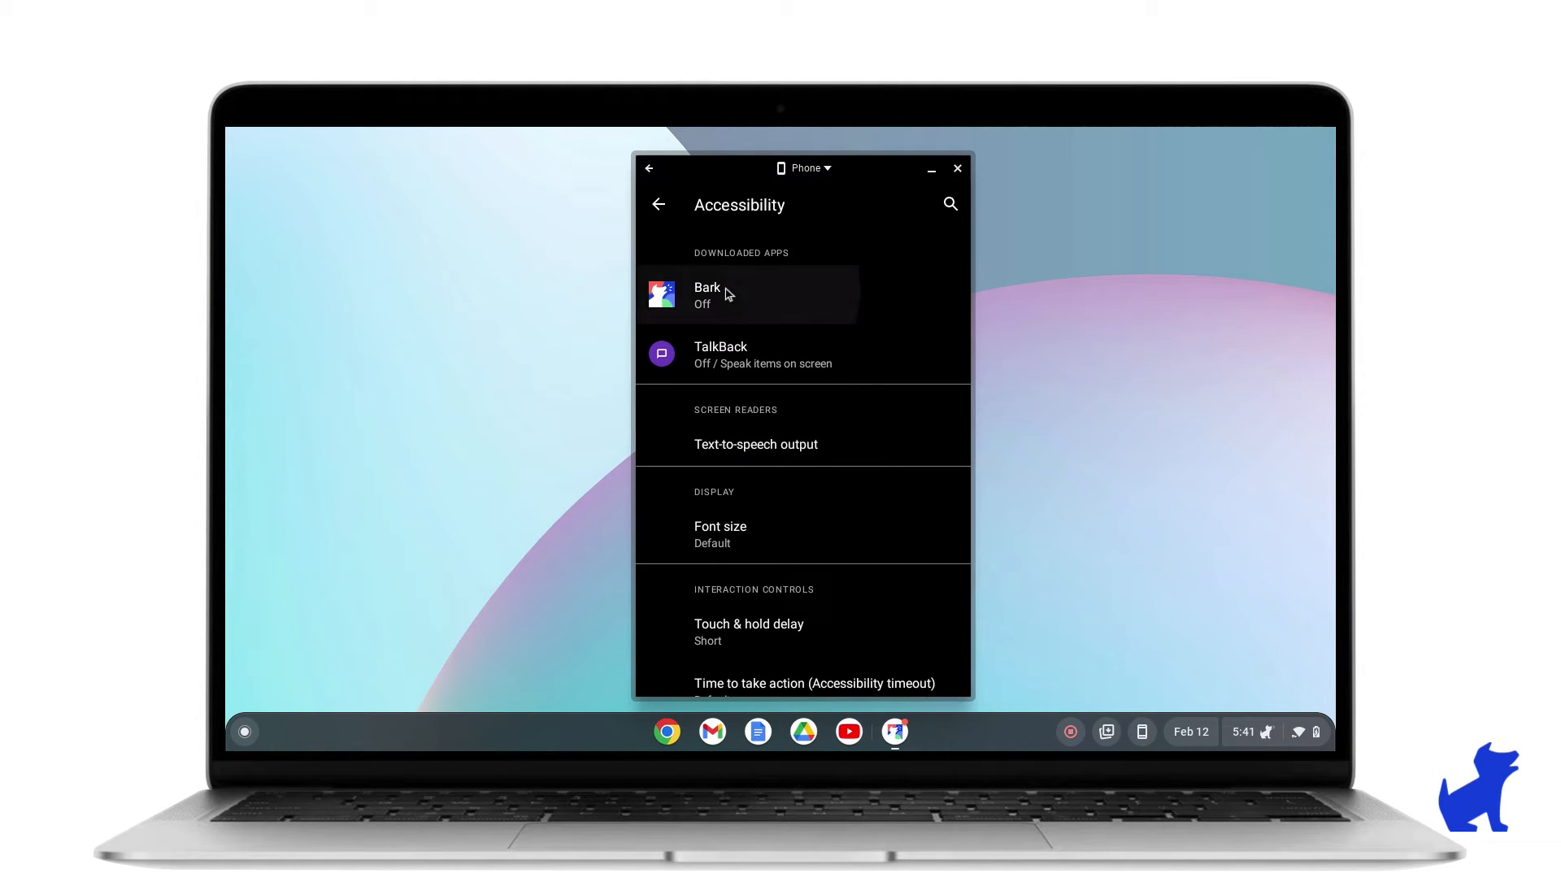
pyautogui.click(730, 295)
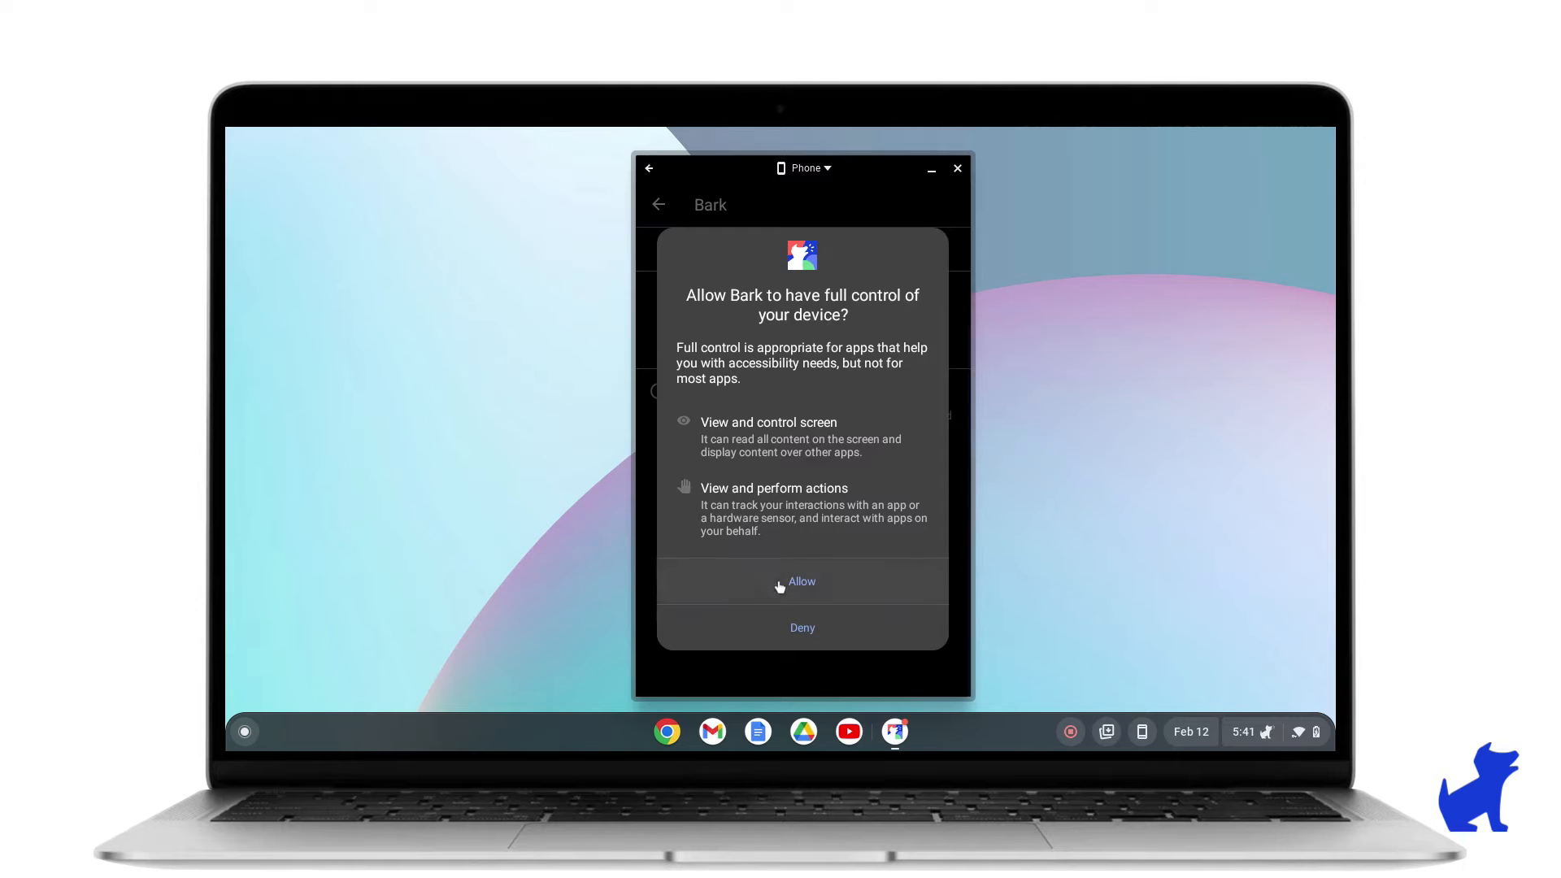
pyautogui.click(801, 581)
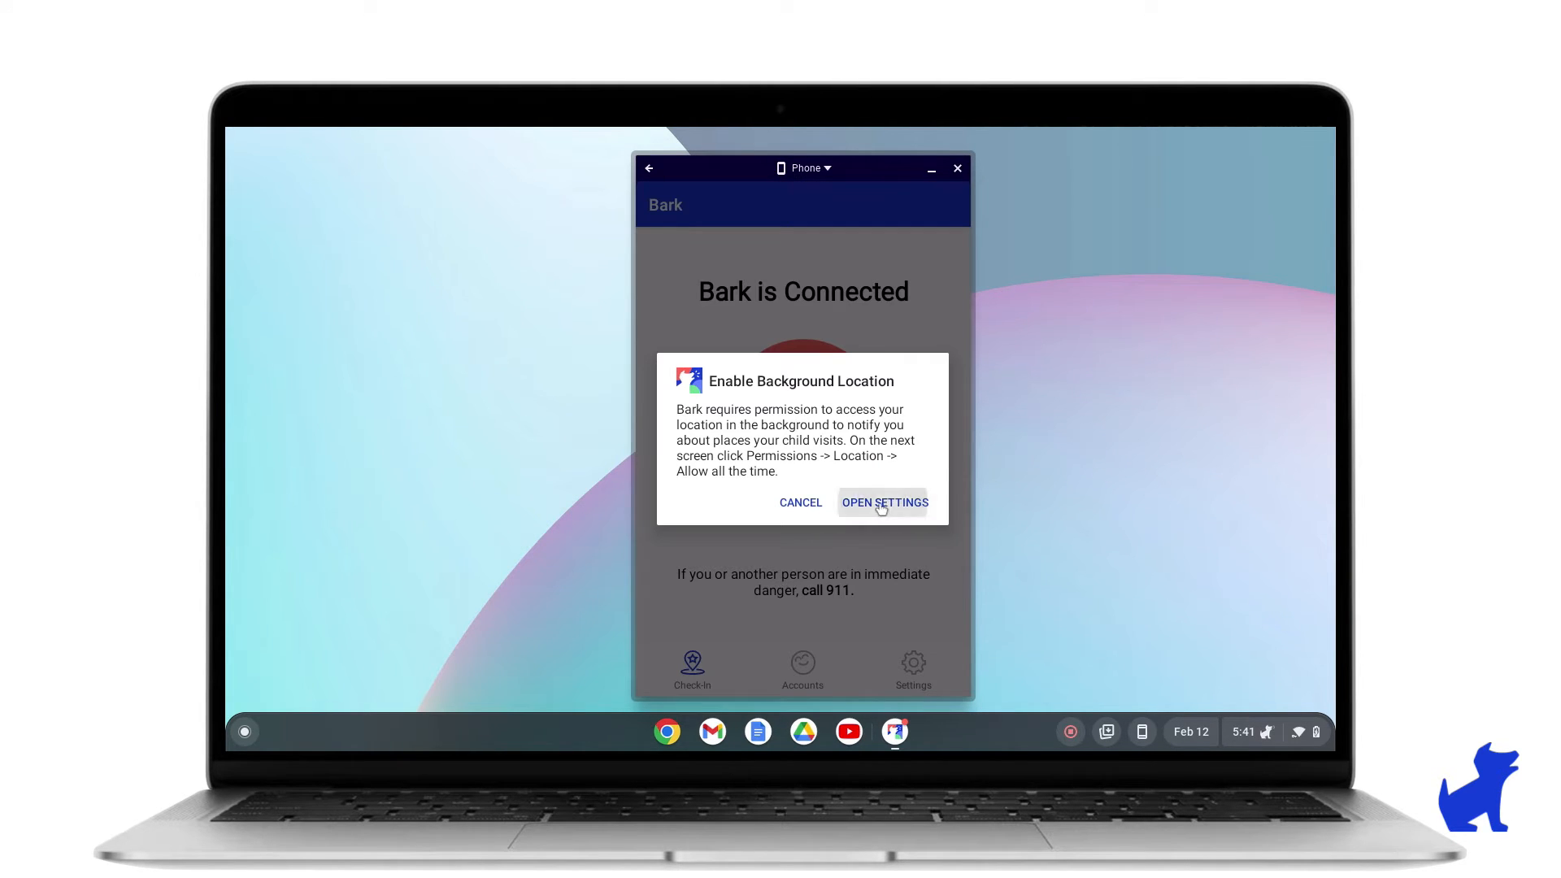
pyautogui.click(883, 503)
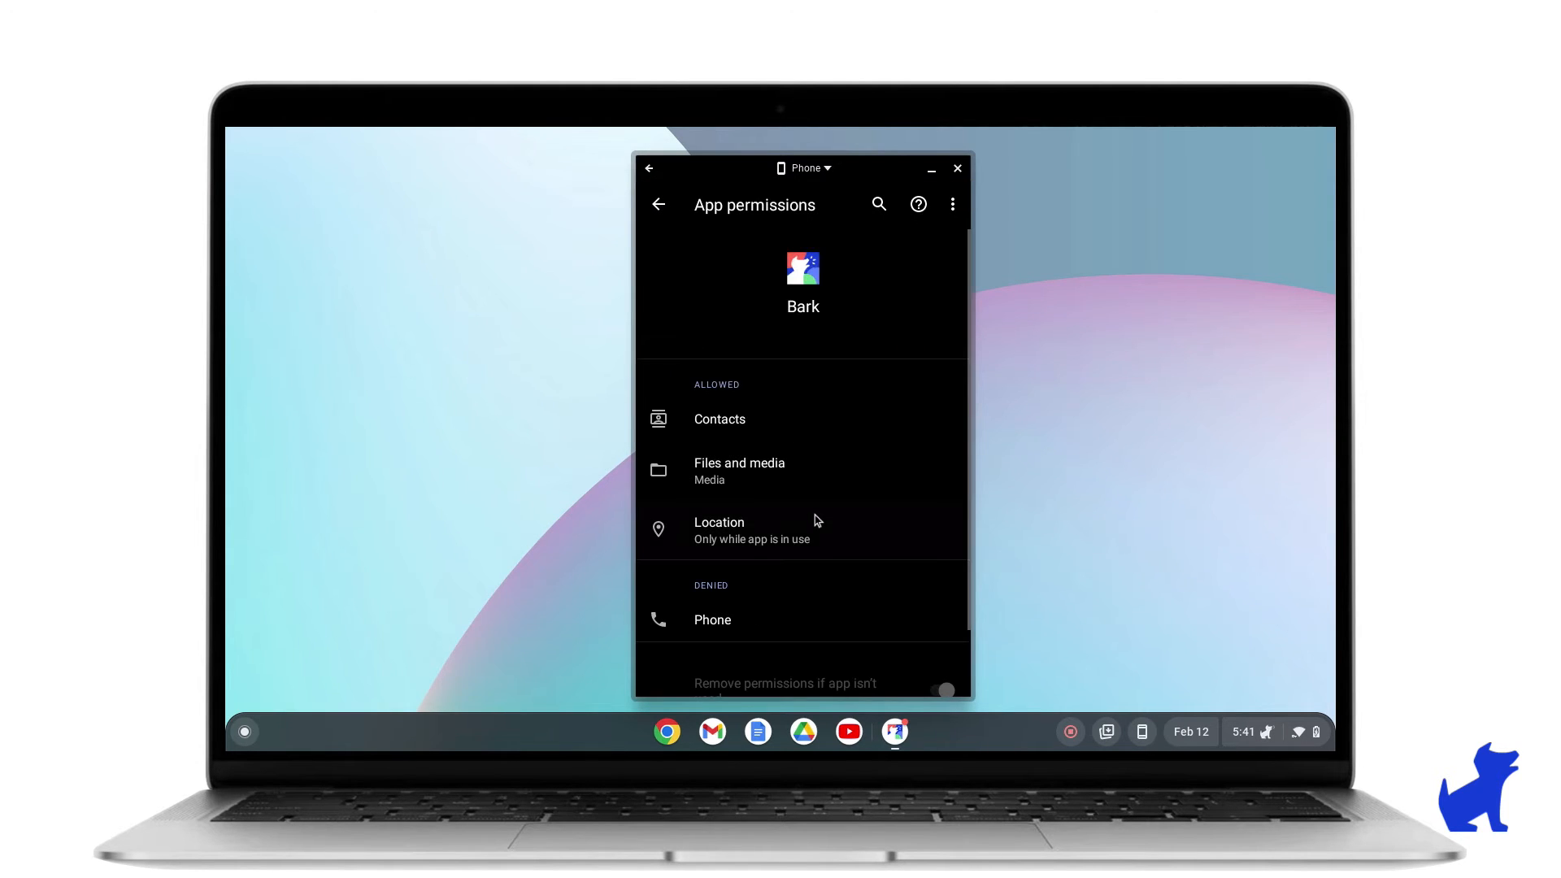
pyautogui.click(719, 530)
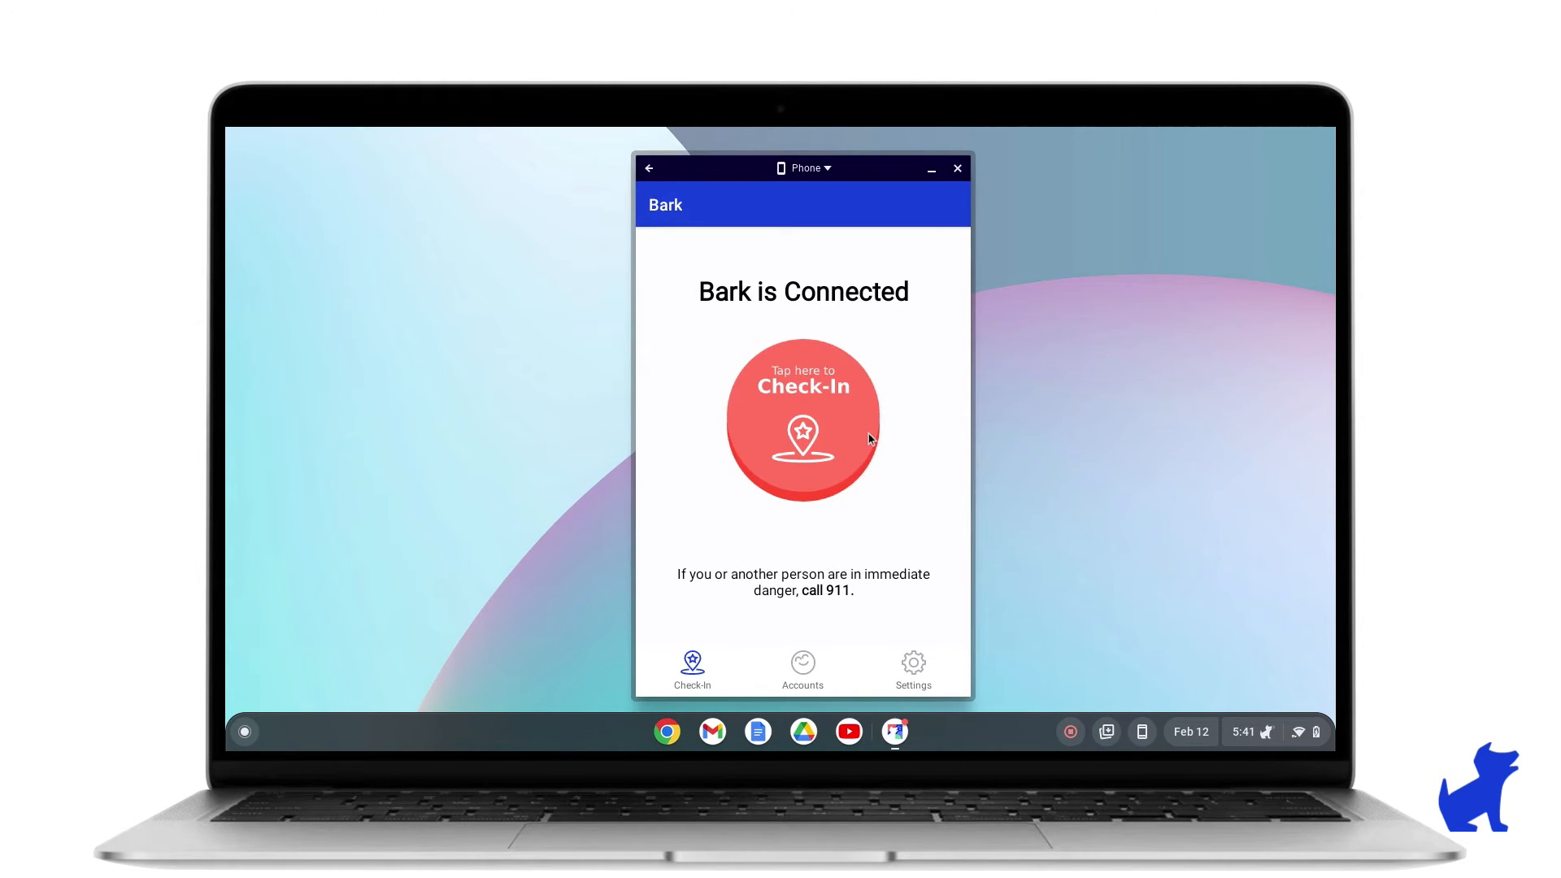
pyautogui.click(1282, 732)
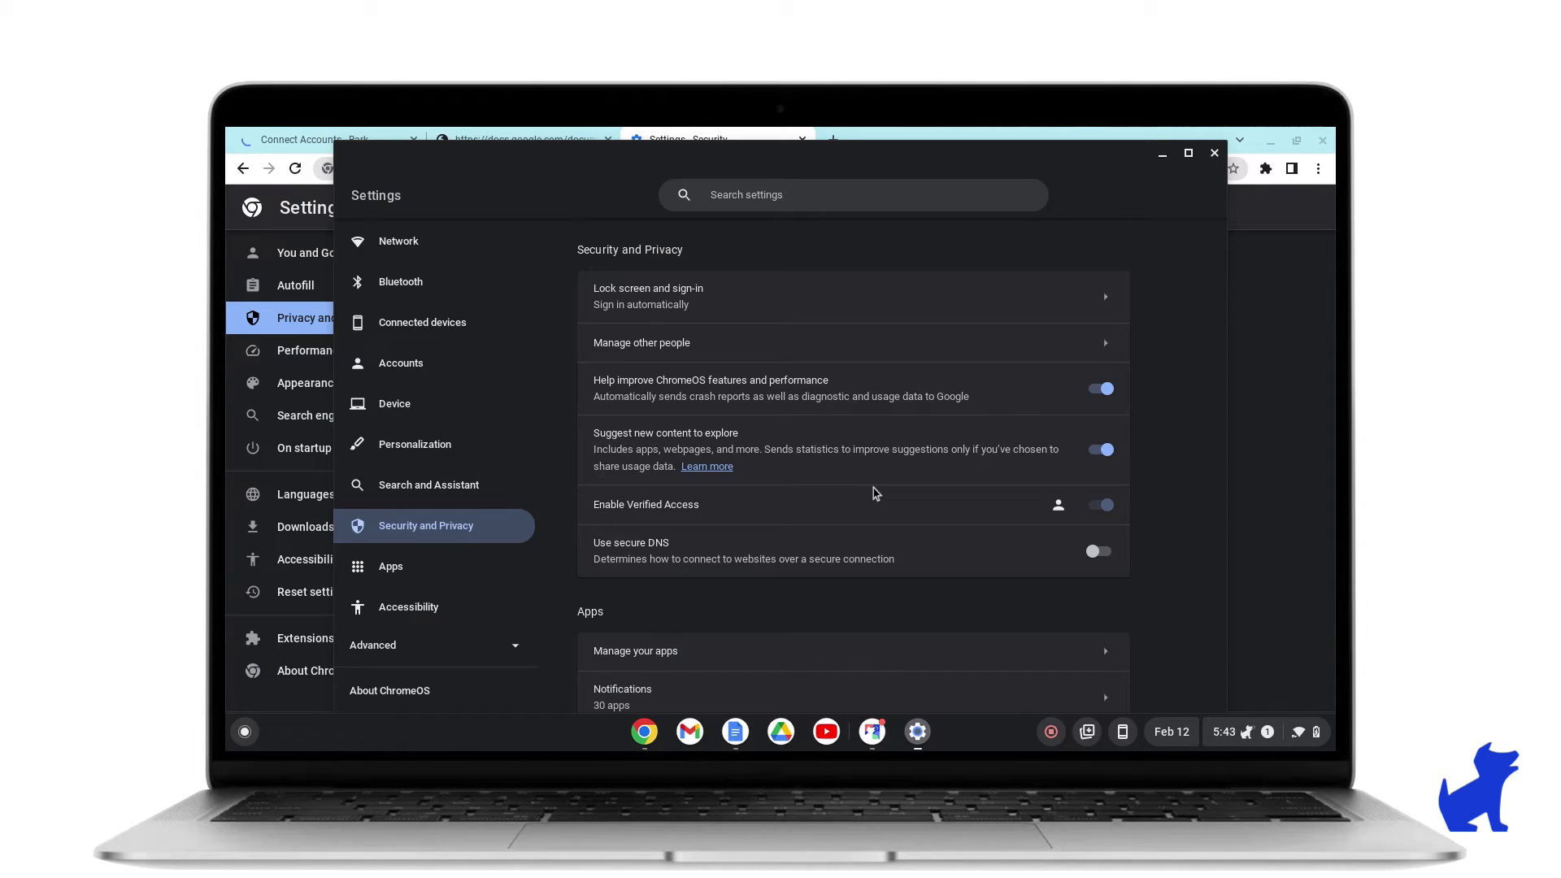
pyautogui.moveTo(1019, 547)
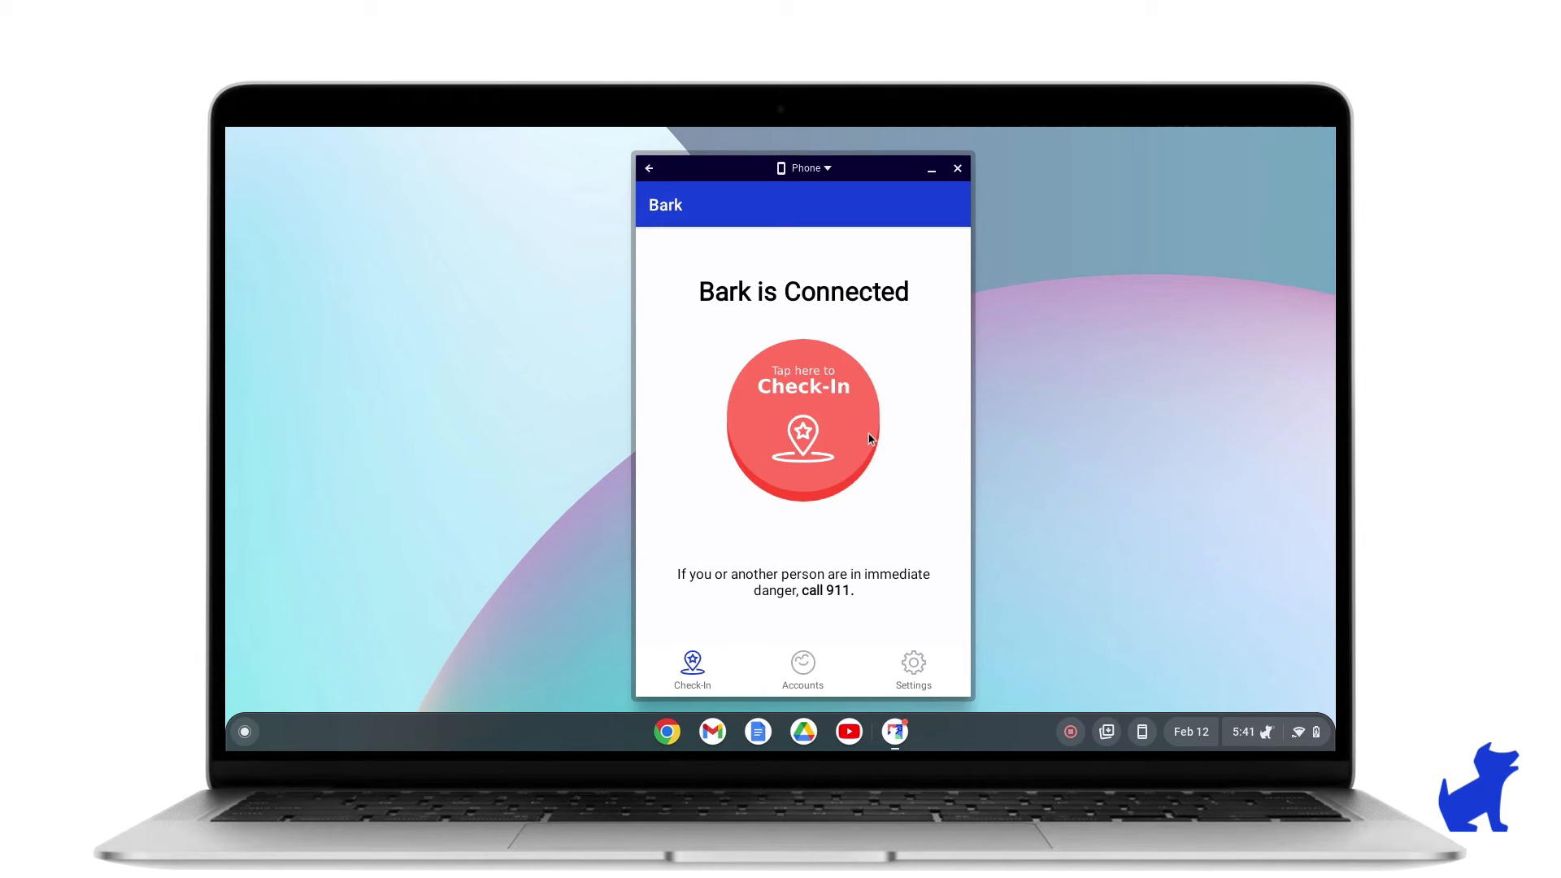
# Open Bark's Connect your accounts page from the Accounts tab.
pyautogui.click(802, 664)
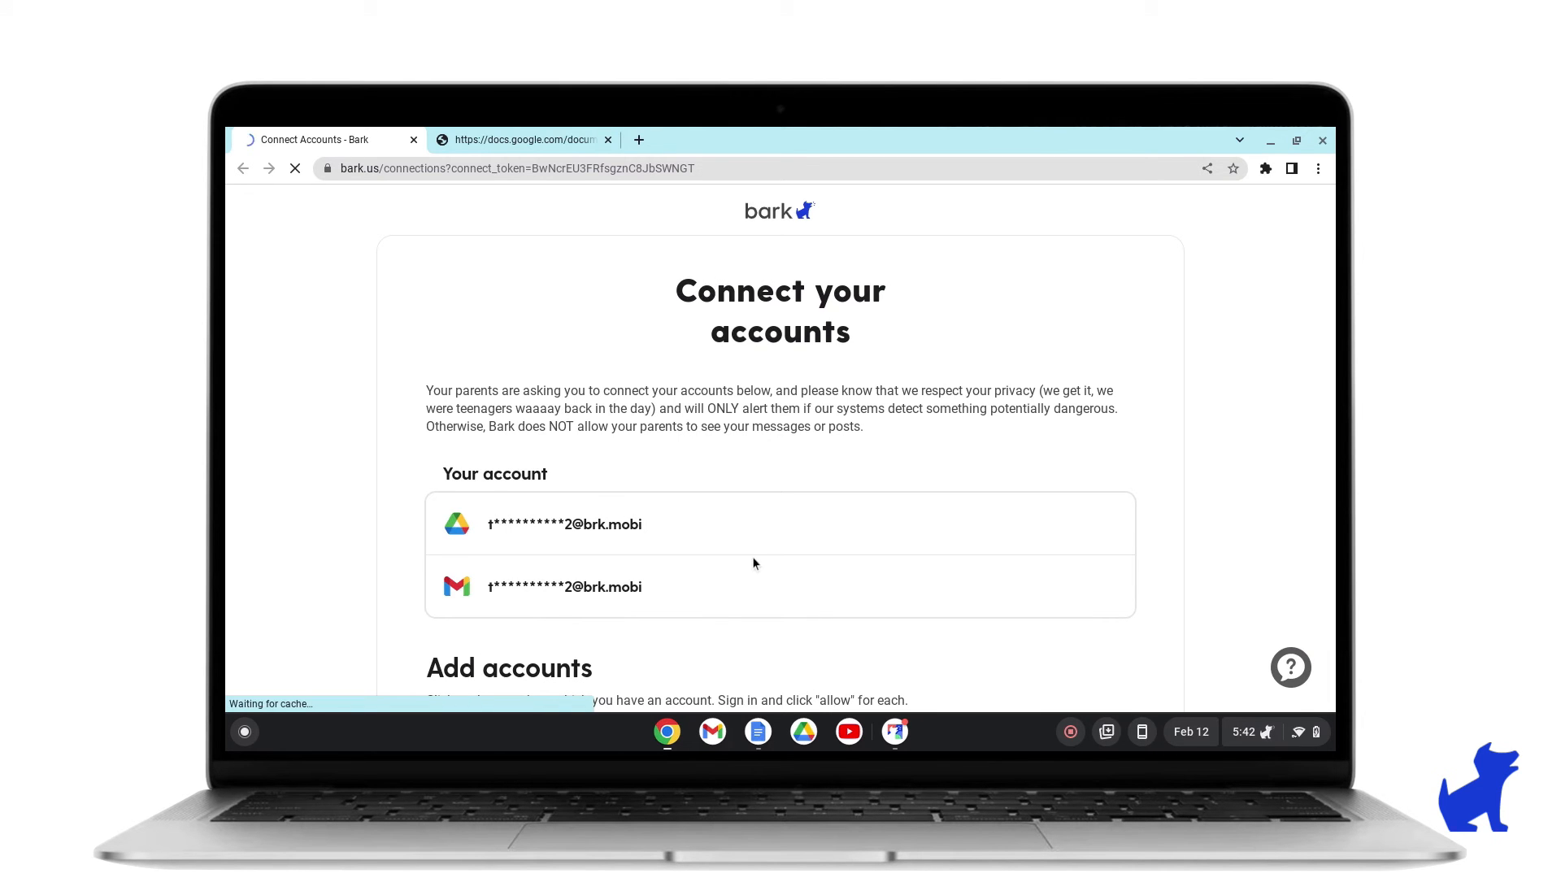
# Add Gmail, sign in with the existing Google account and allow Bark to view email.
pyautogui.scroll(-3)
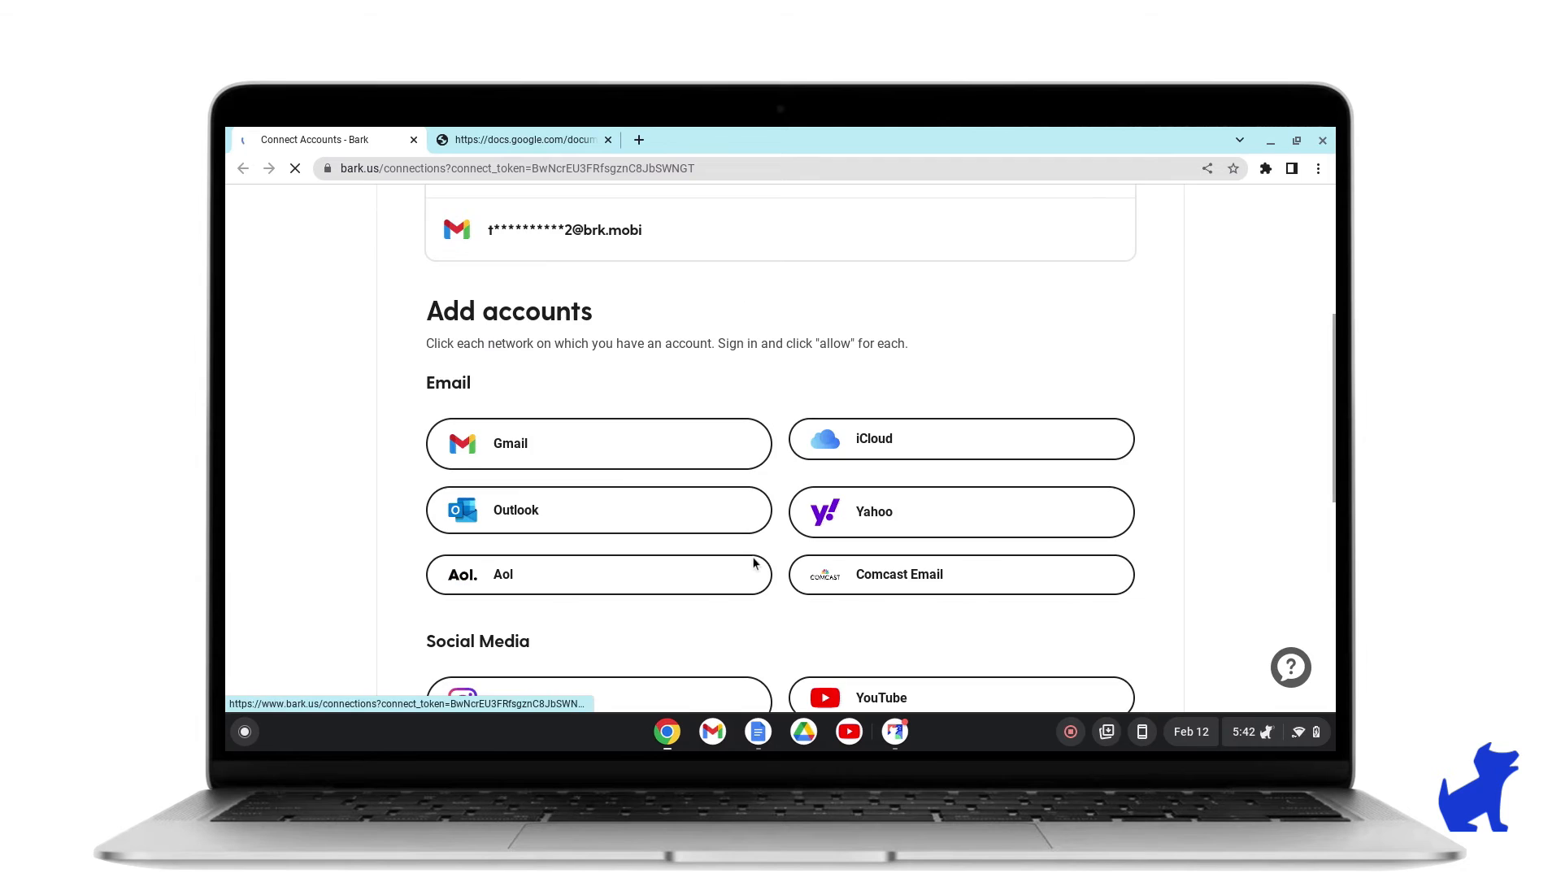
pyautogui.click(599, 443)
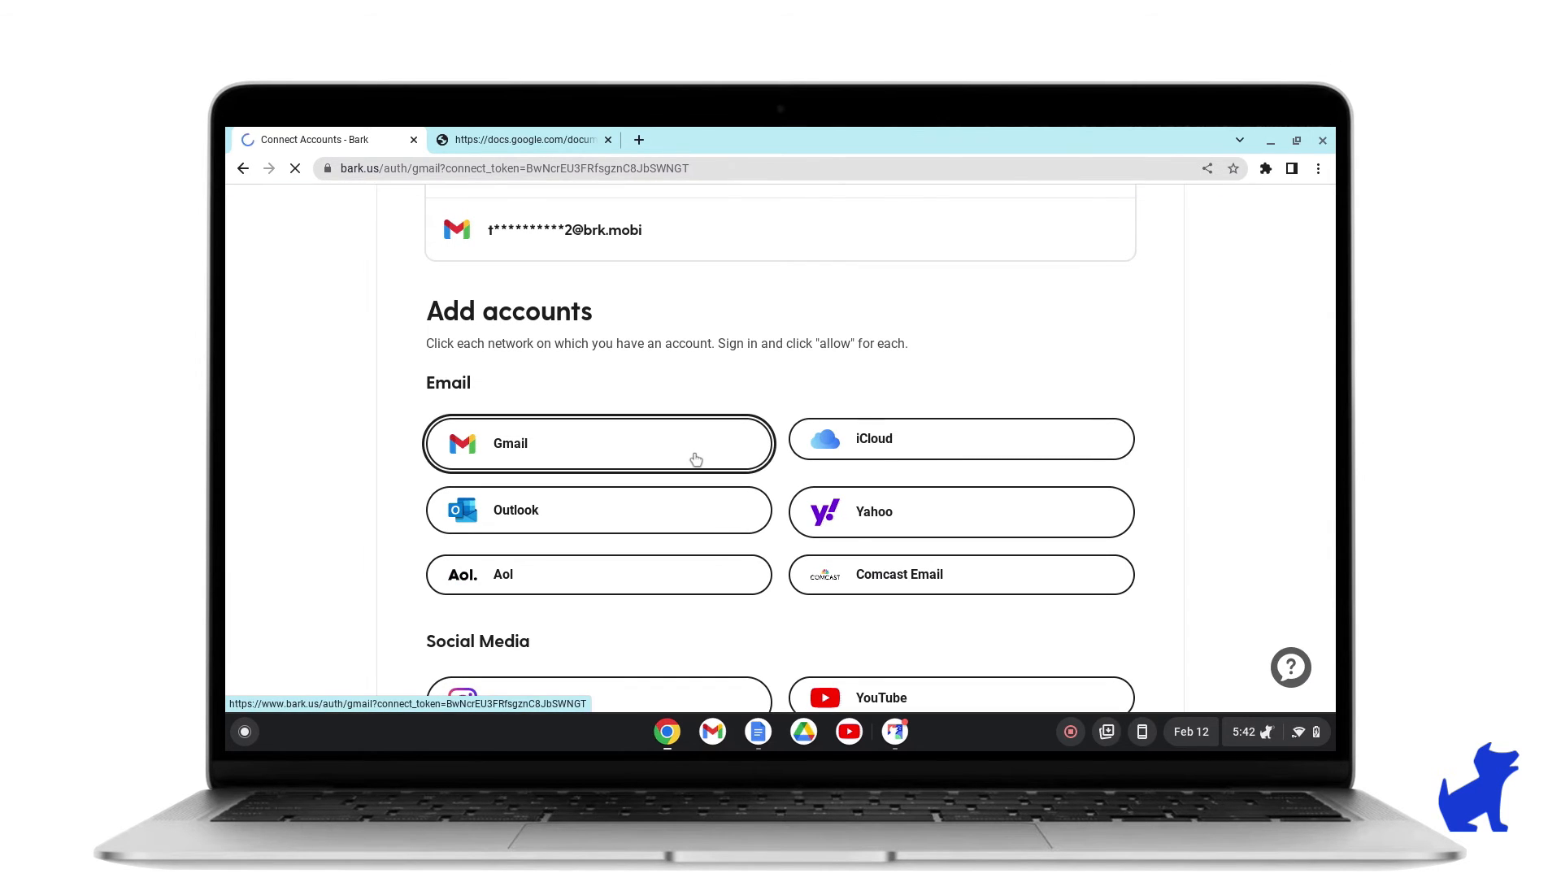
pyautogui.click(599, 443)
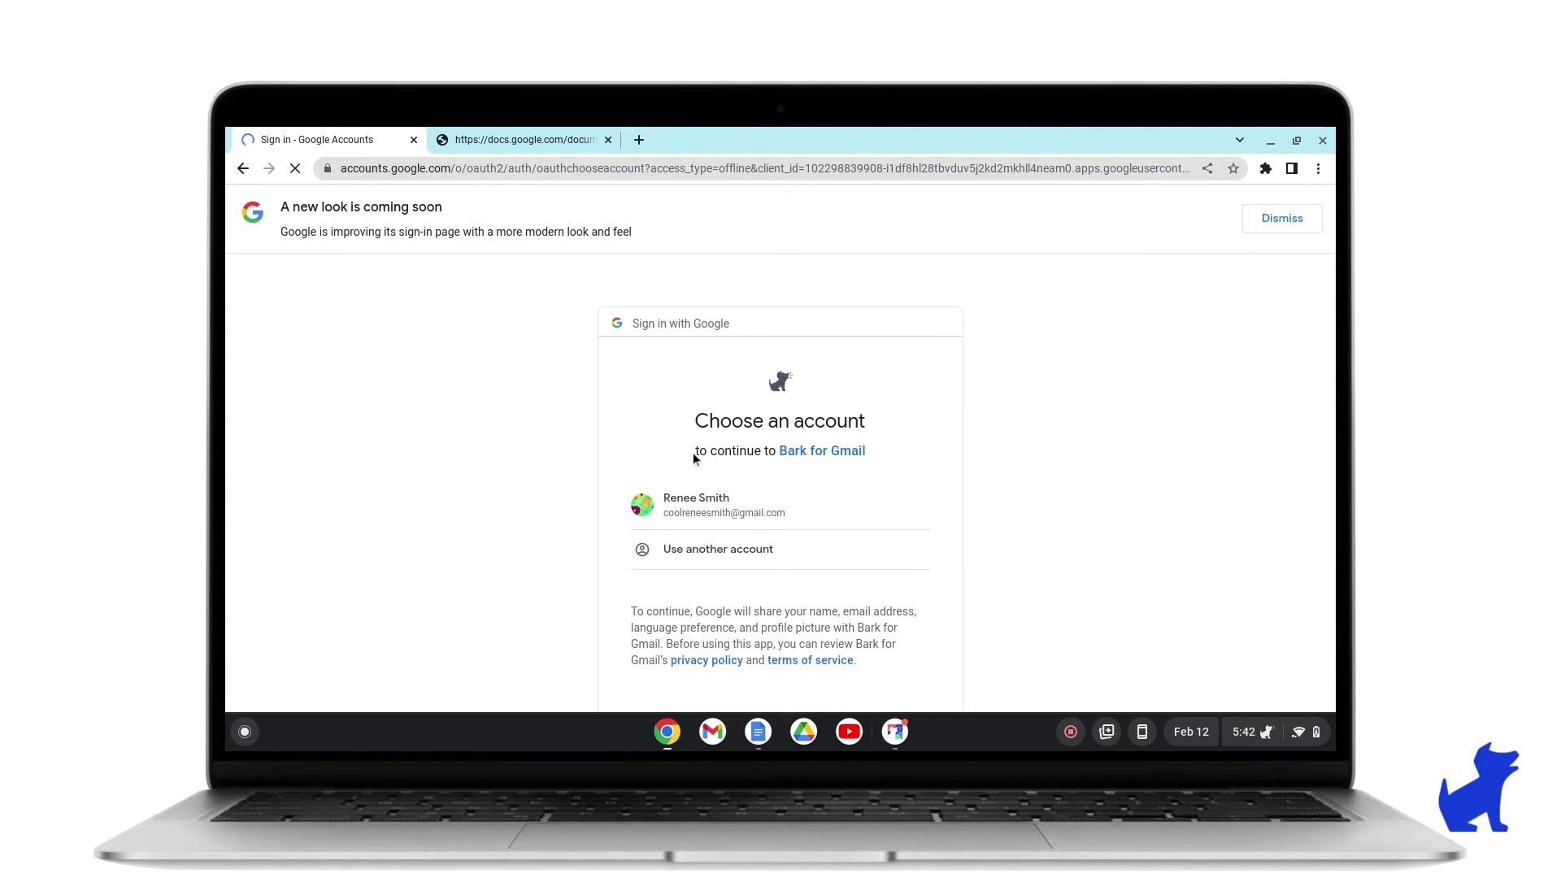
pyautogui.click(1283, 218)
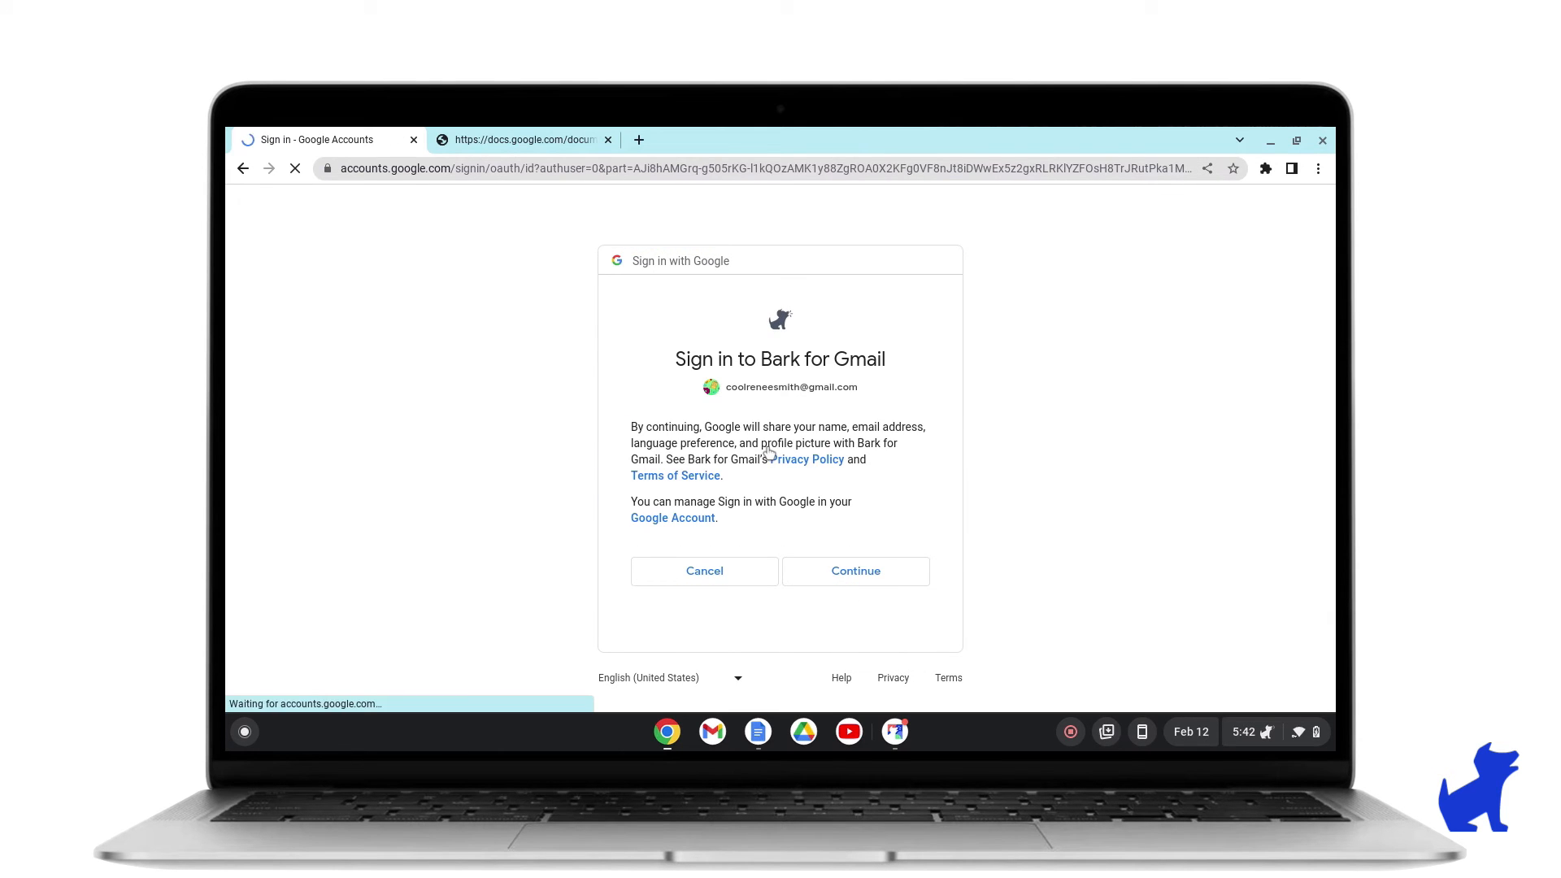
pyautogui.click(855, 571)
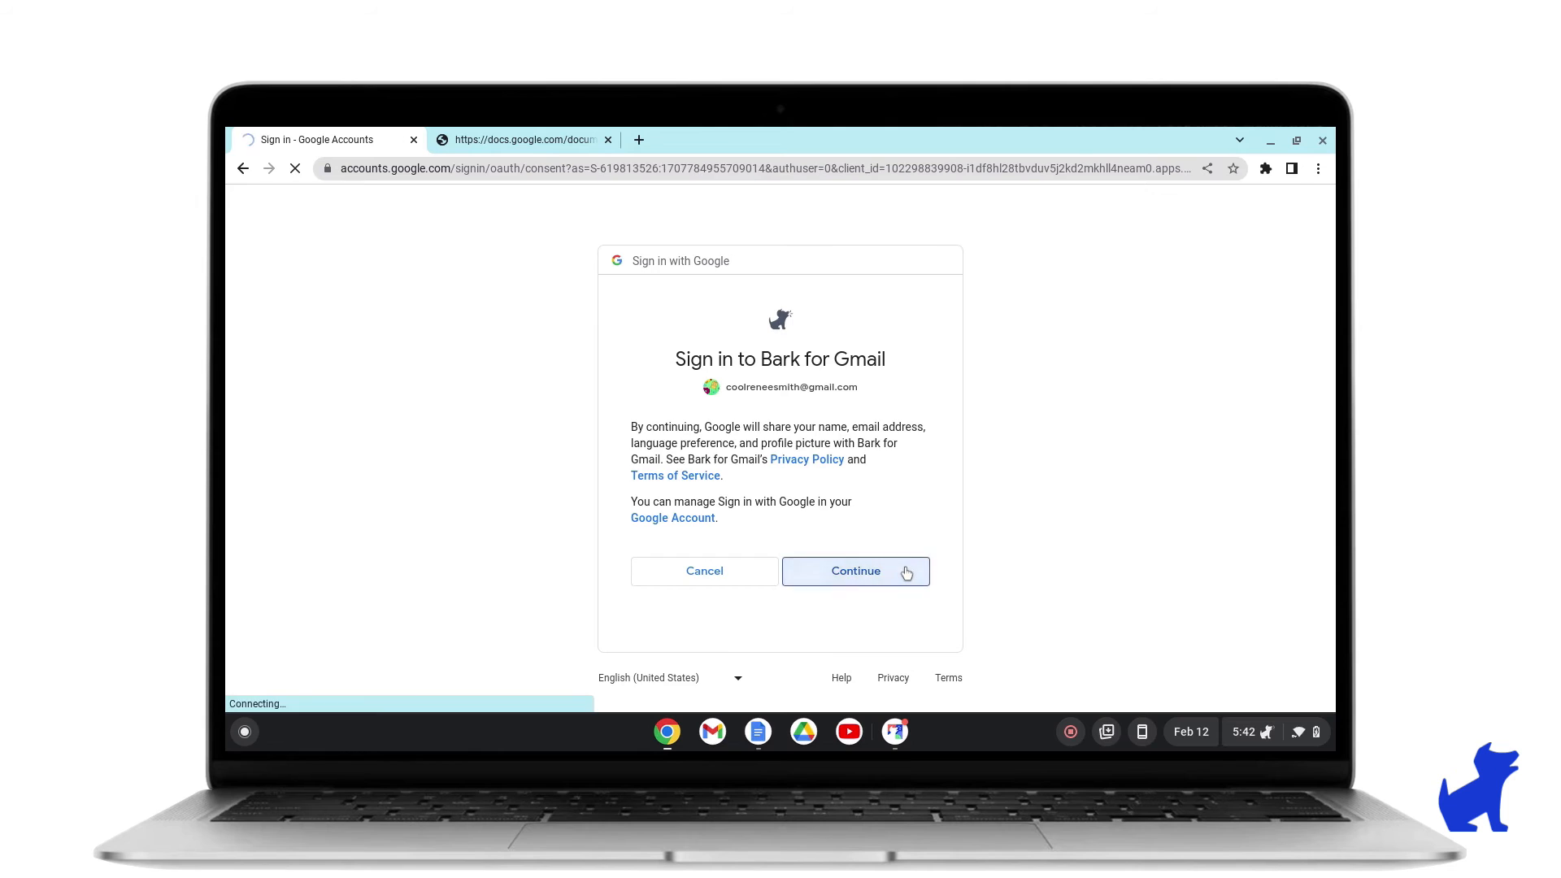
pyautogui.click(855, 571)
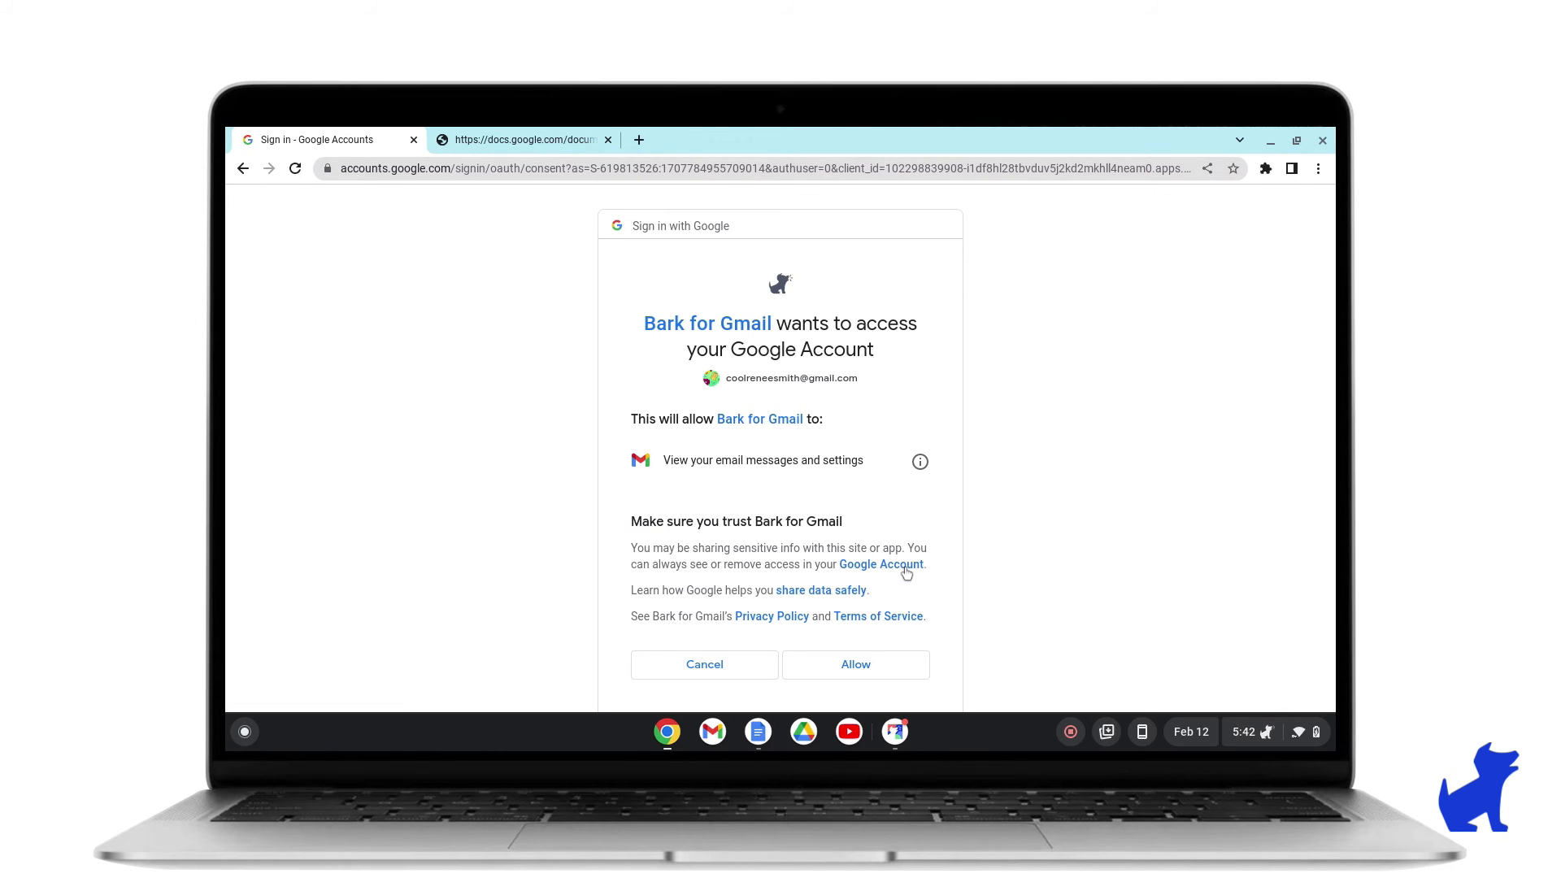
pyautogui.click(856, 664)
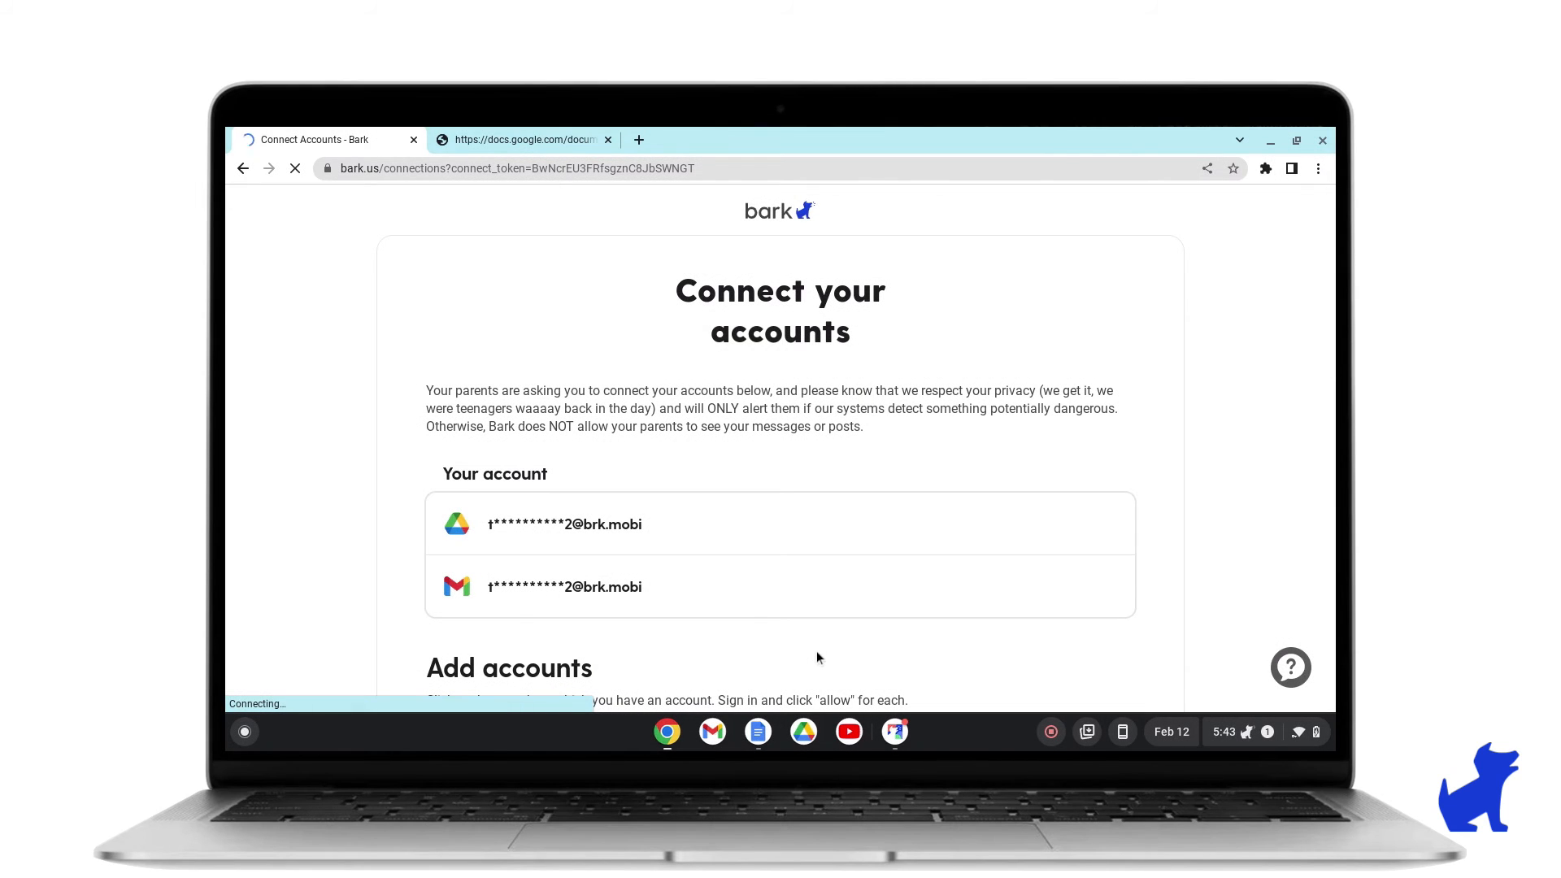
# Scroll through the Add accounts network list and select Google Drive.
pyautogui.scroll(-3)
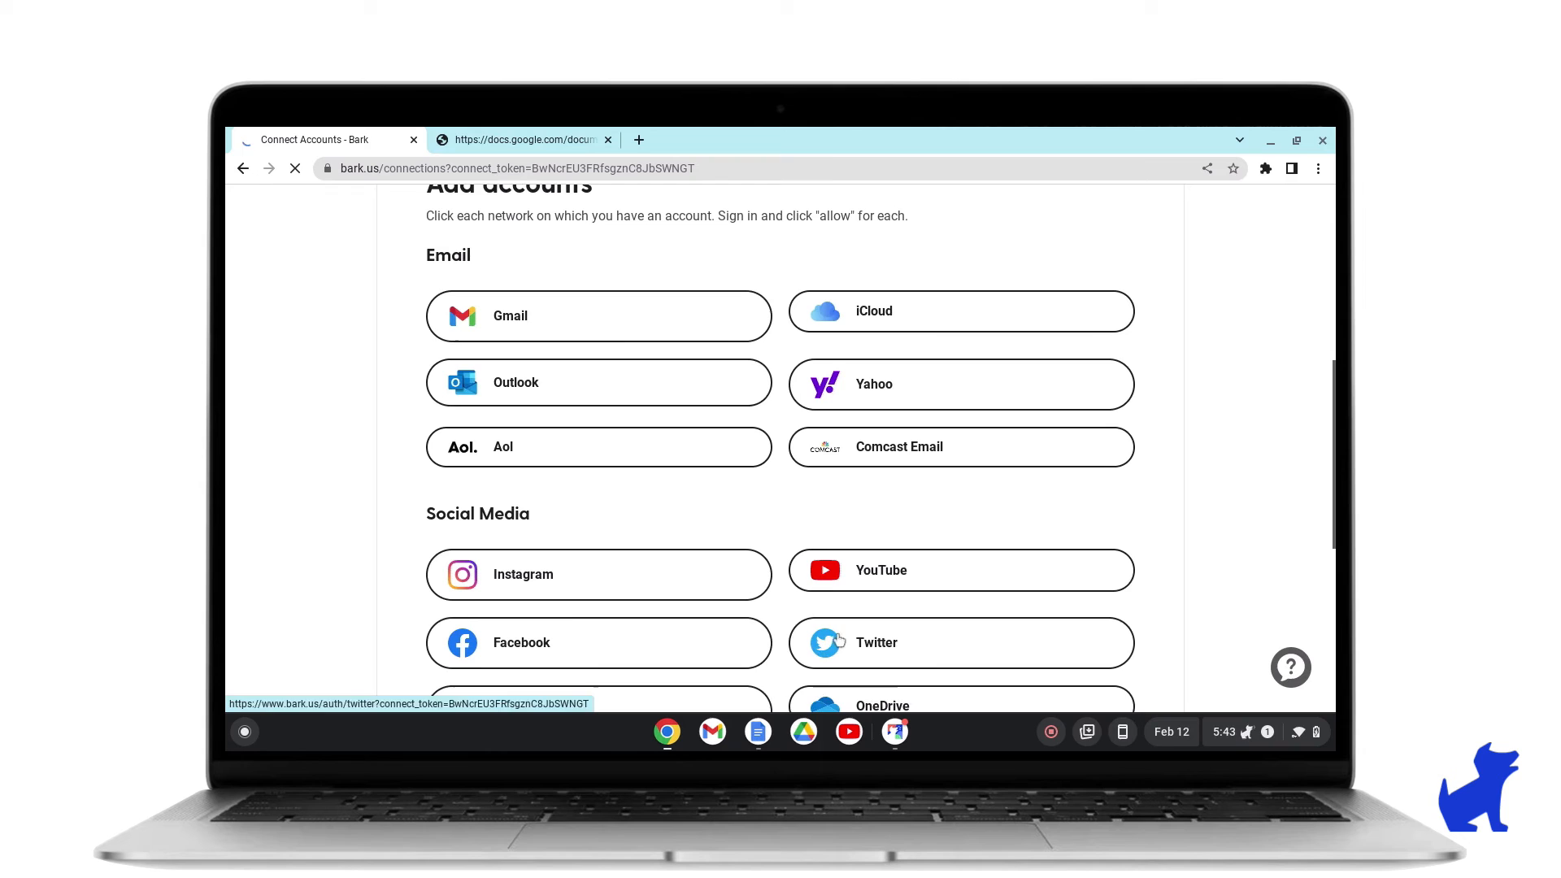
pyautogui.scroll(-3)
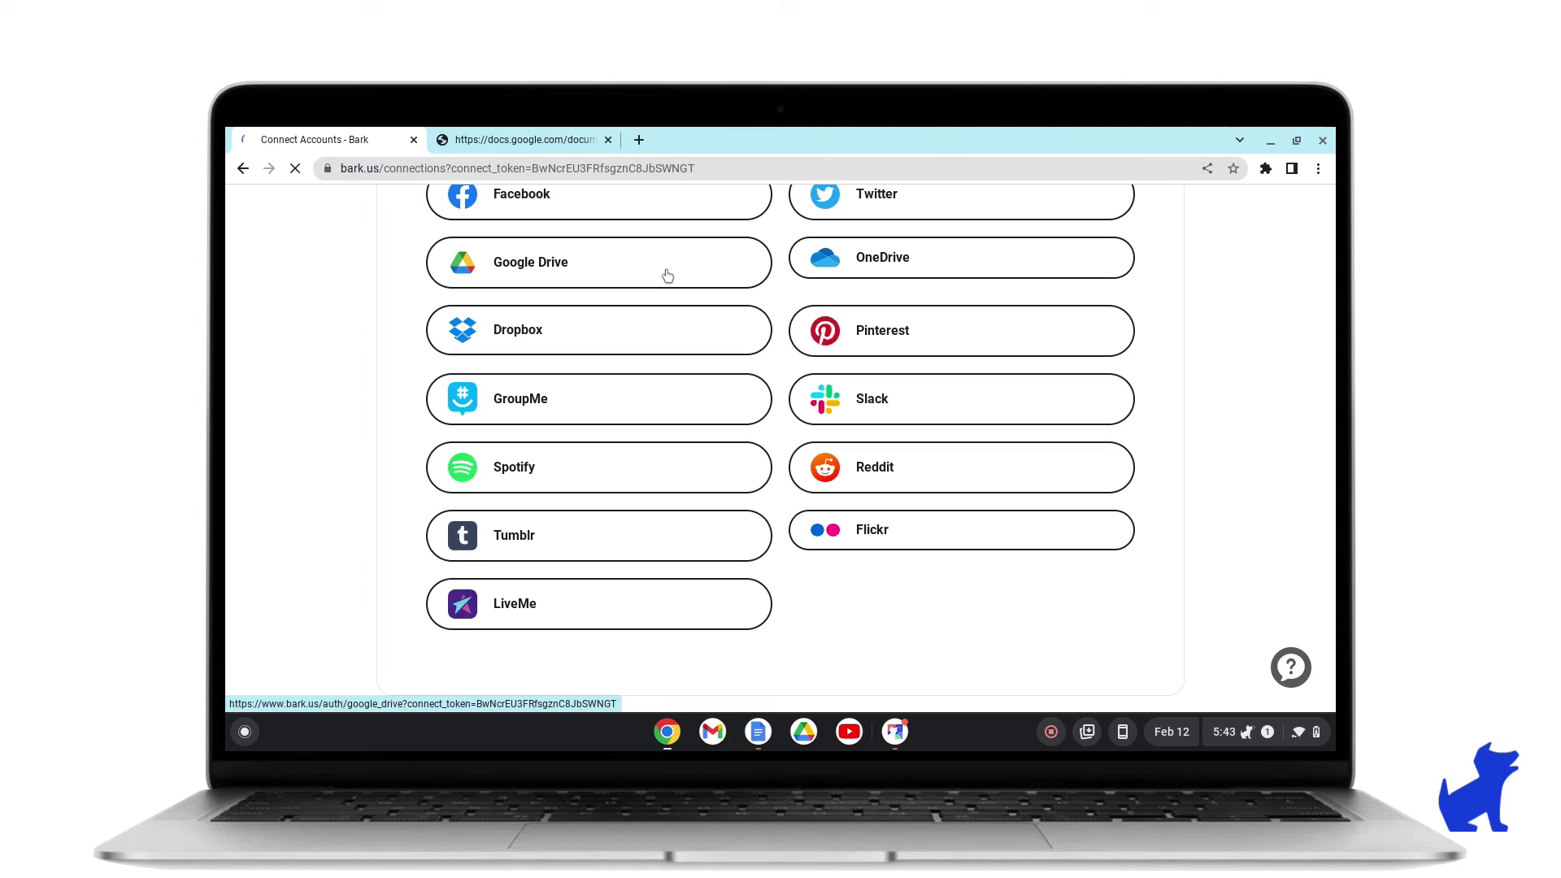
pyautogui.click(598, 262)
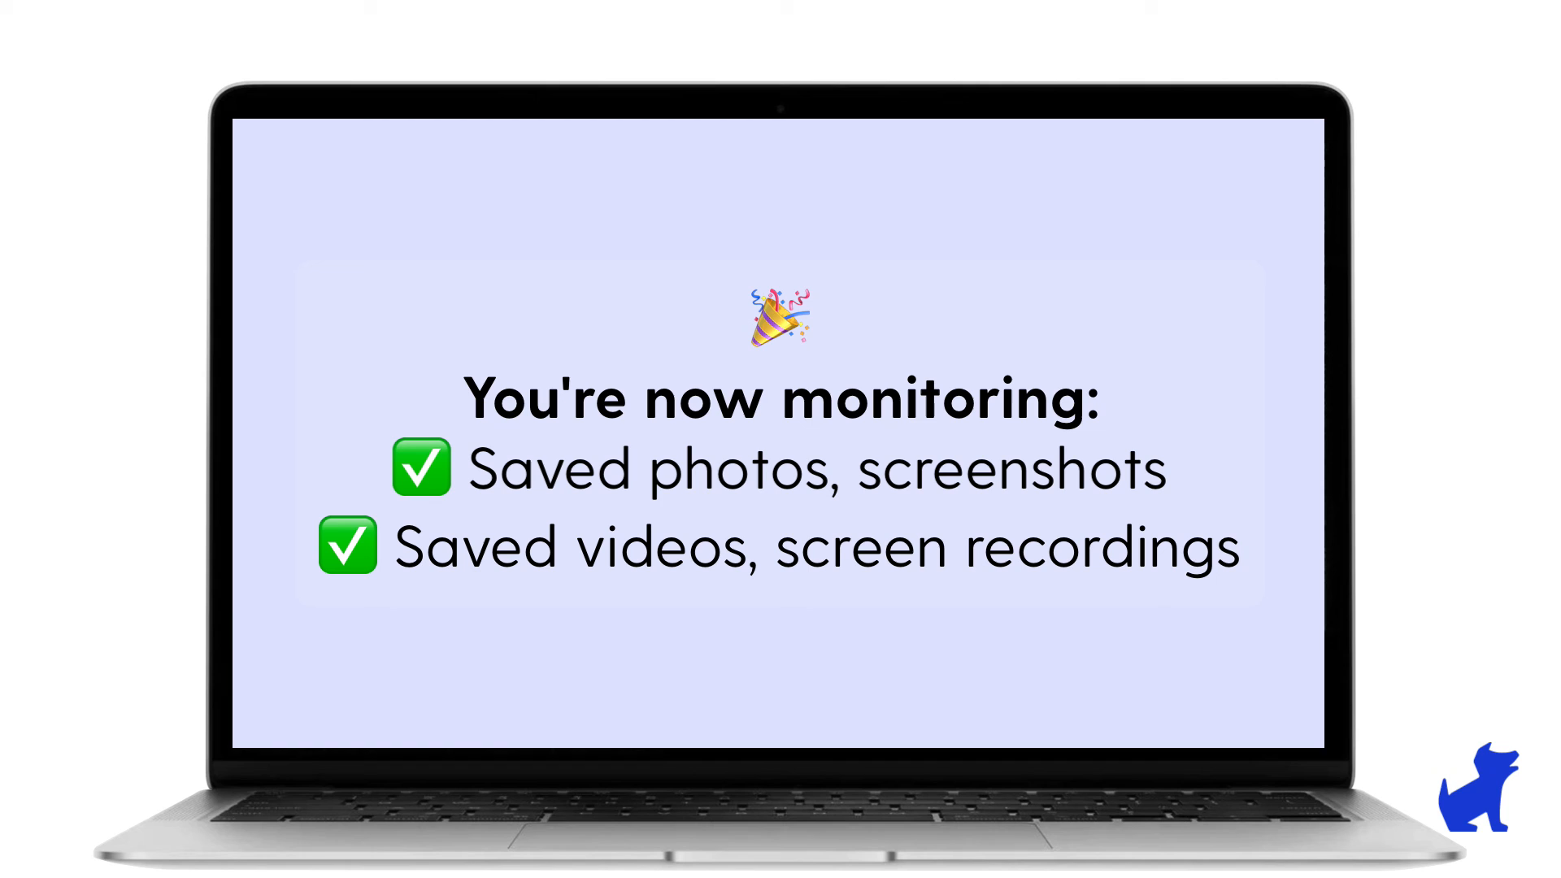